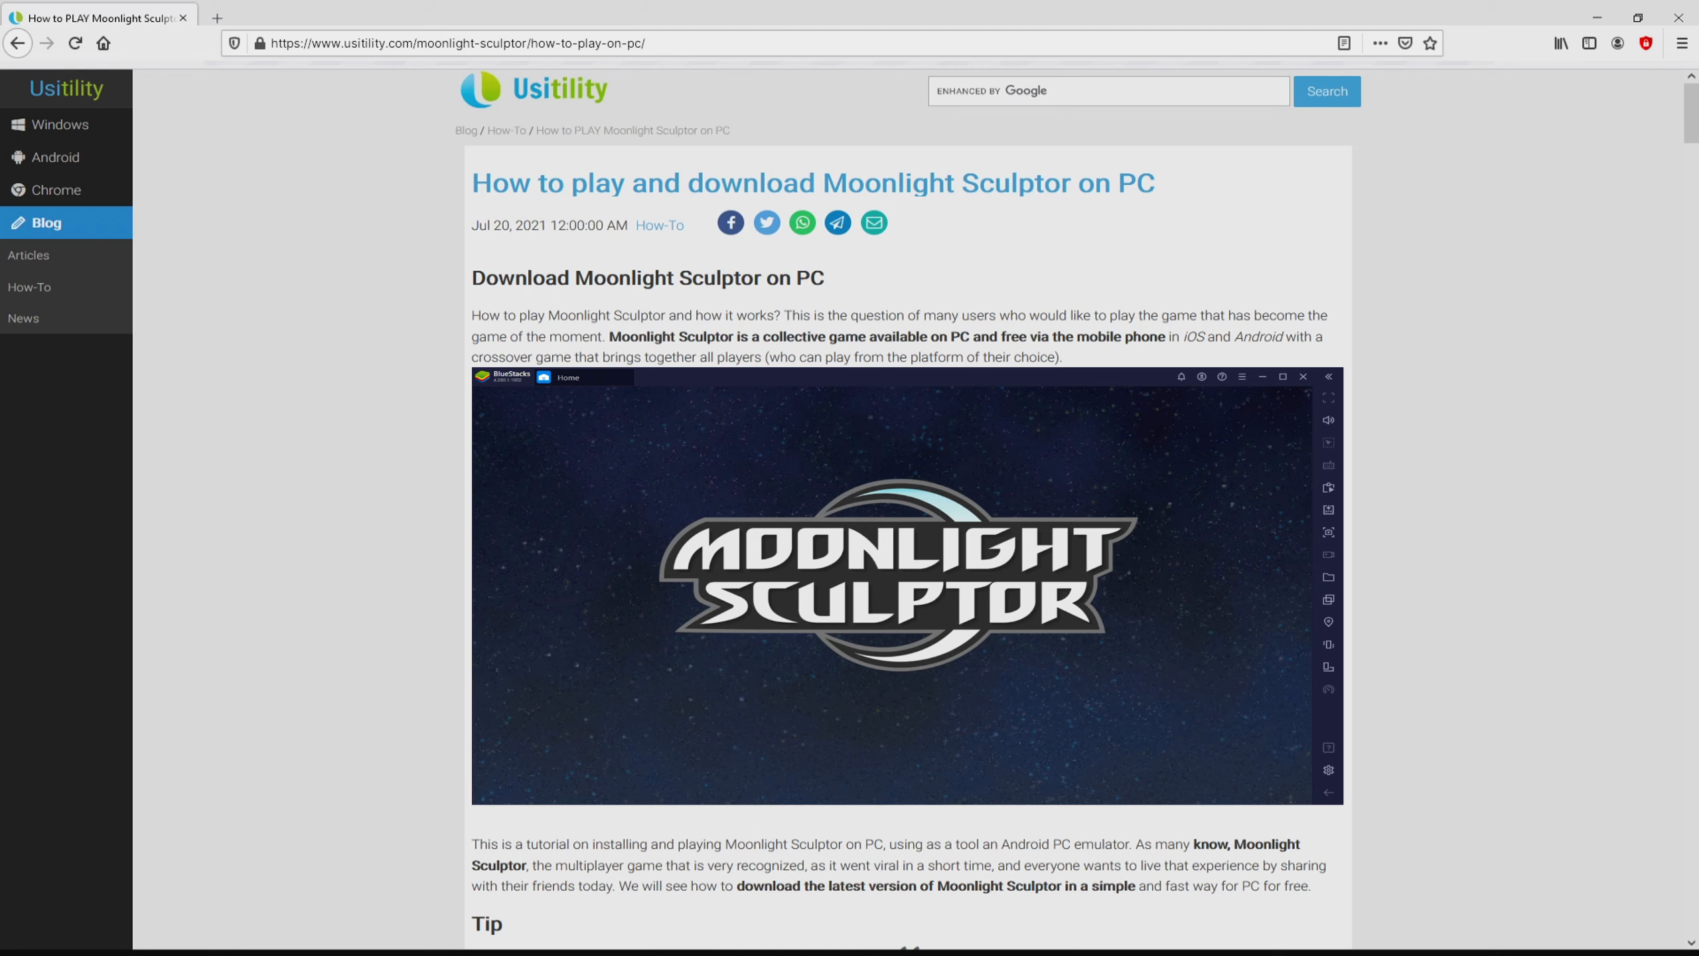
Scroll the Usitility article down to the 'Download Game on PC' button.
{"action": "scroll", "scroll_direction": "down", "scroll_amount": 3}
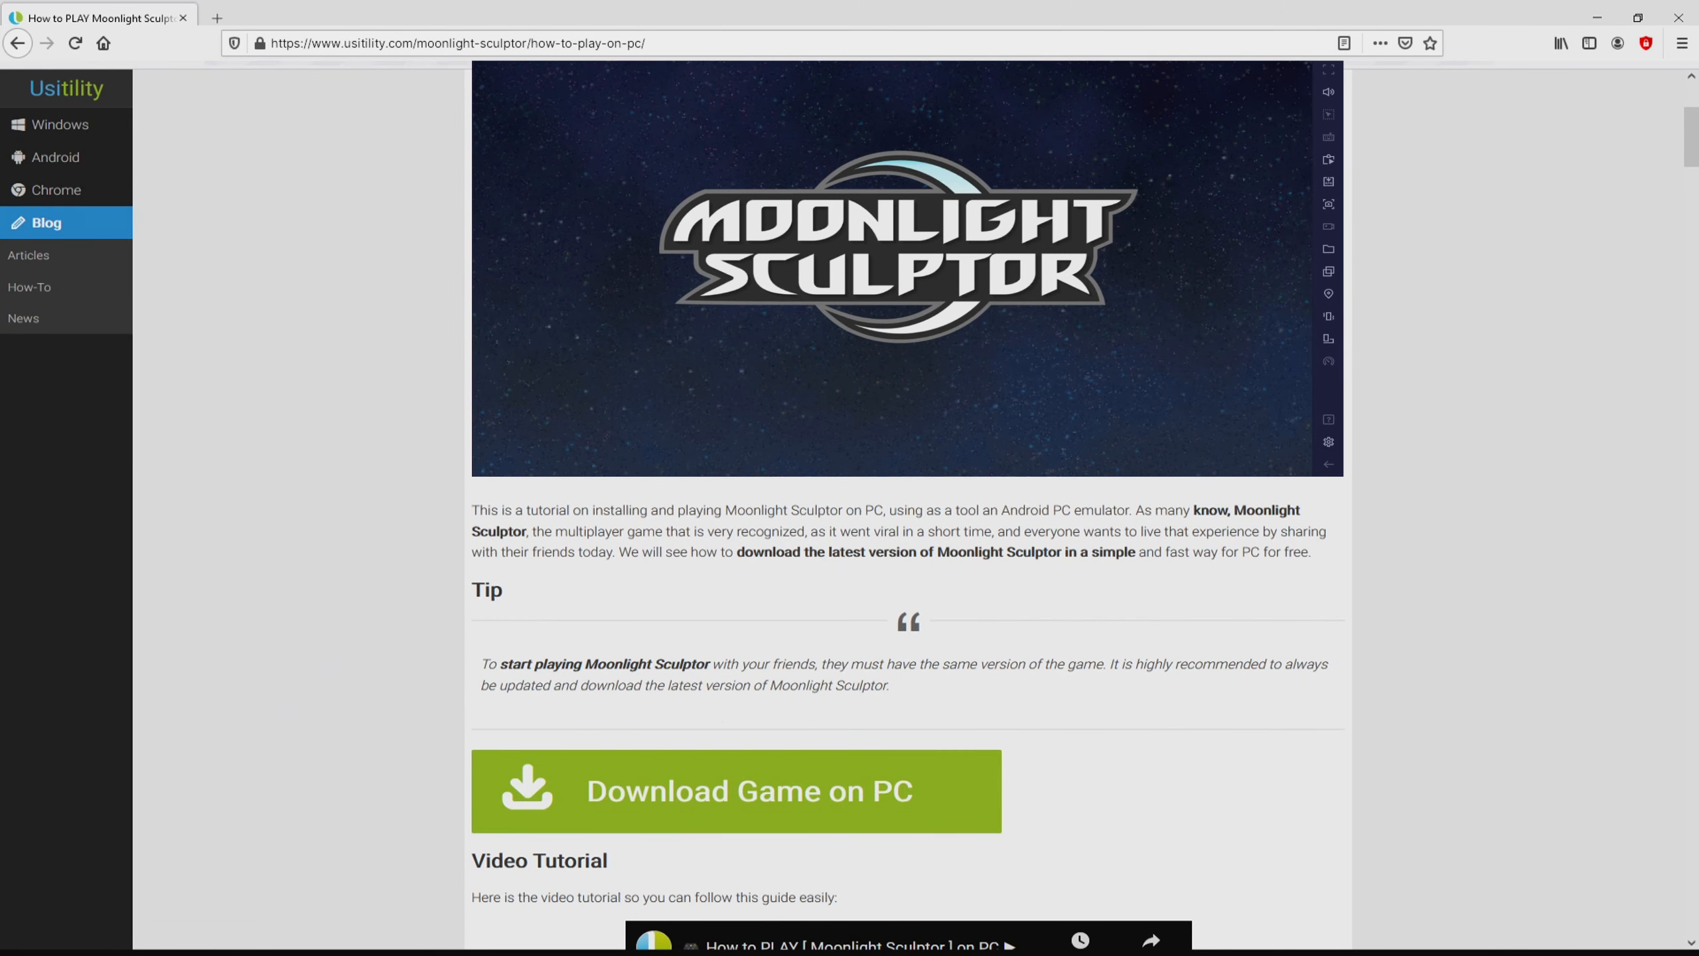
Follow 'Download Game on PC' to BlueStacks' Moonlight Sculptor page and scroll through it.
{"action": "left_click", "coordinate": [737, 789]}
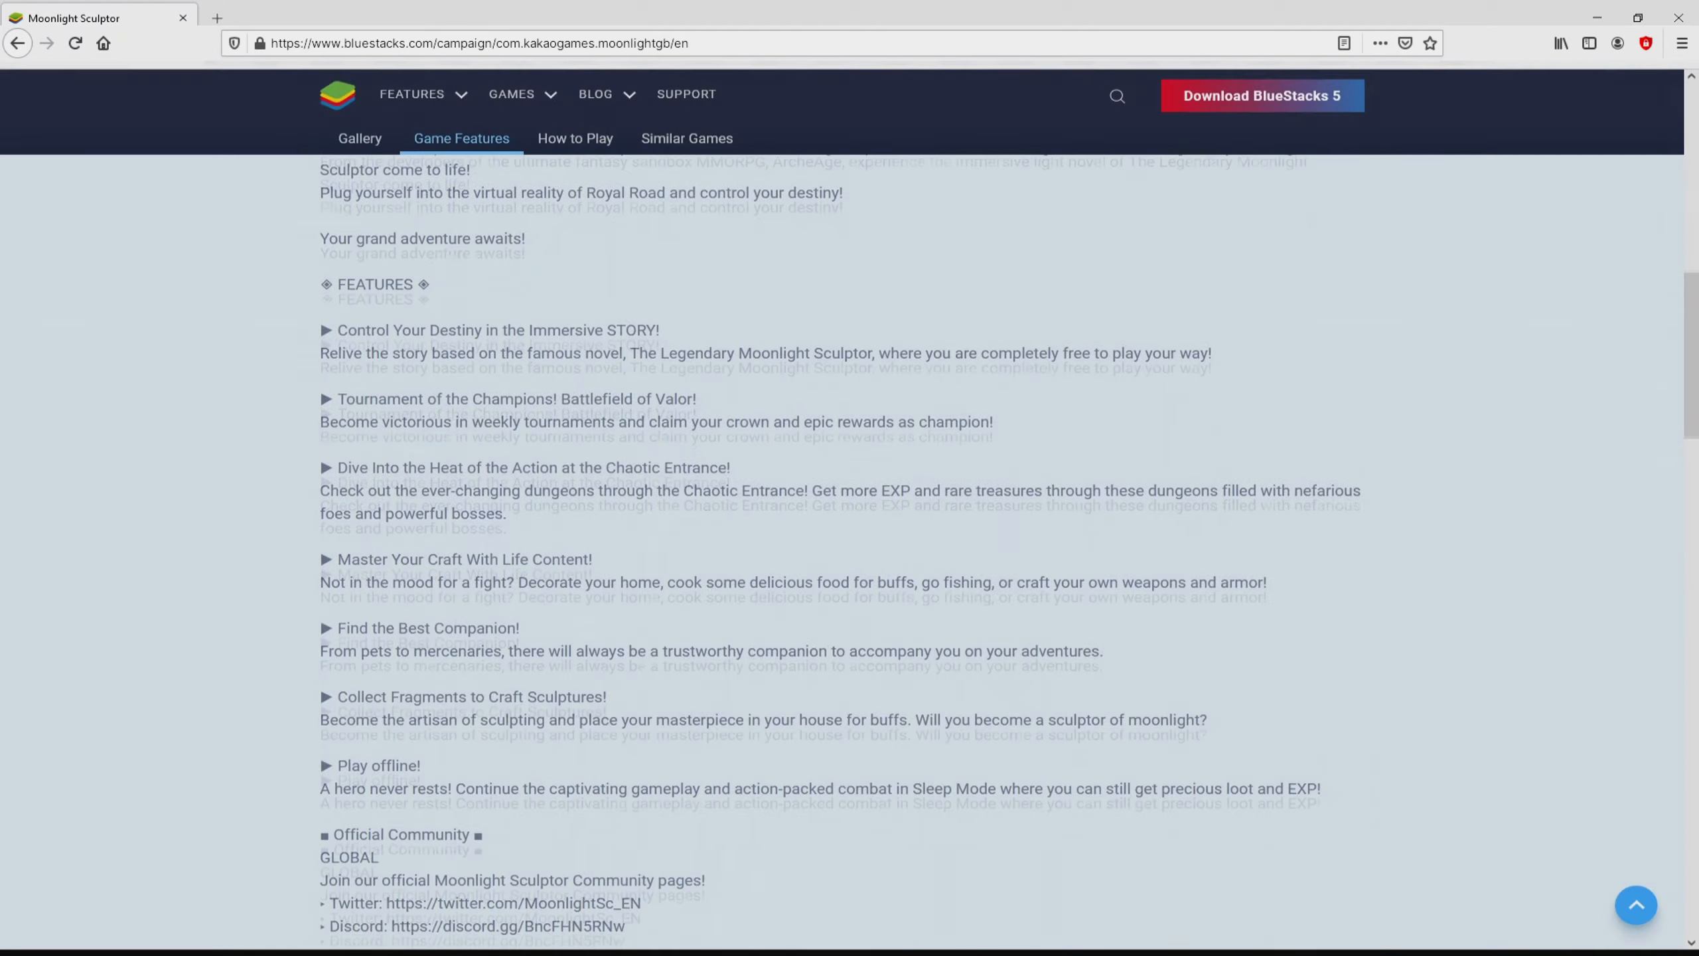
{"action": "scroll", "scroll_direction": "down", "scroll_amount": 3}
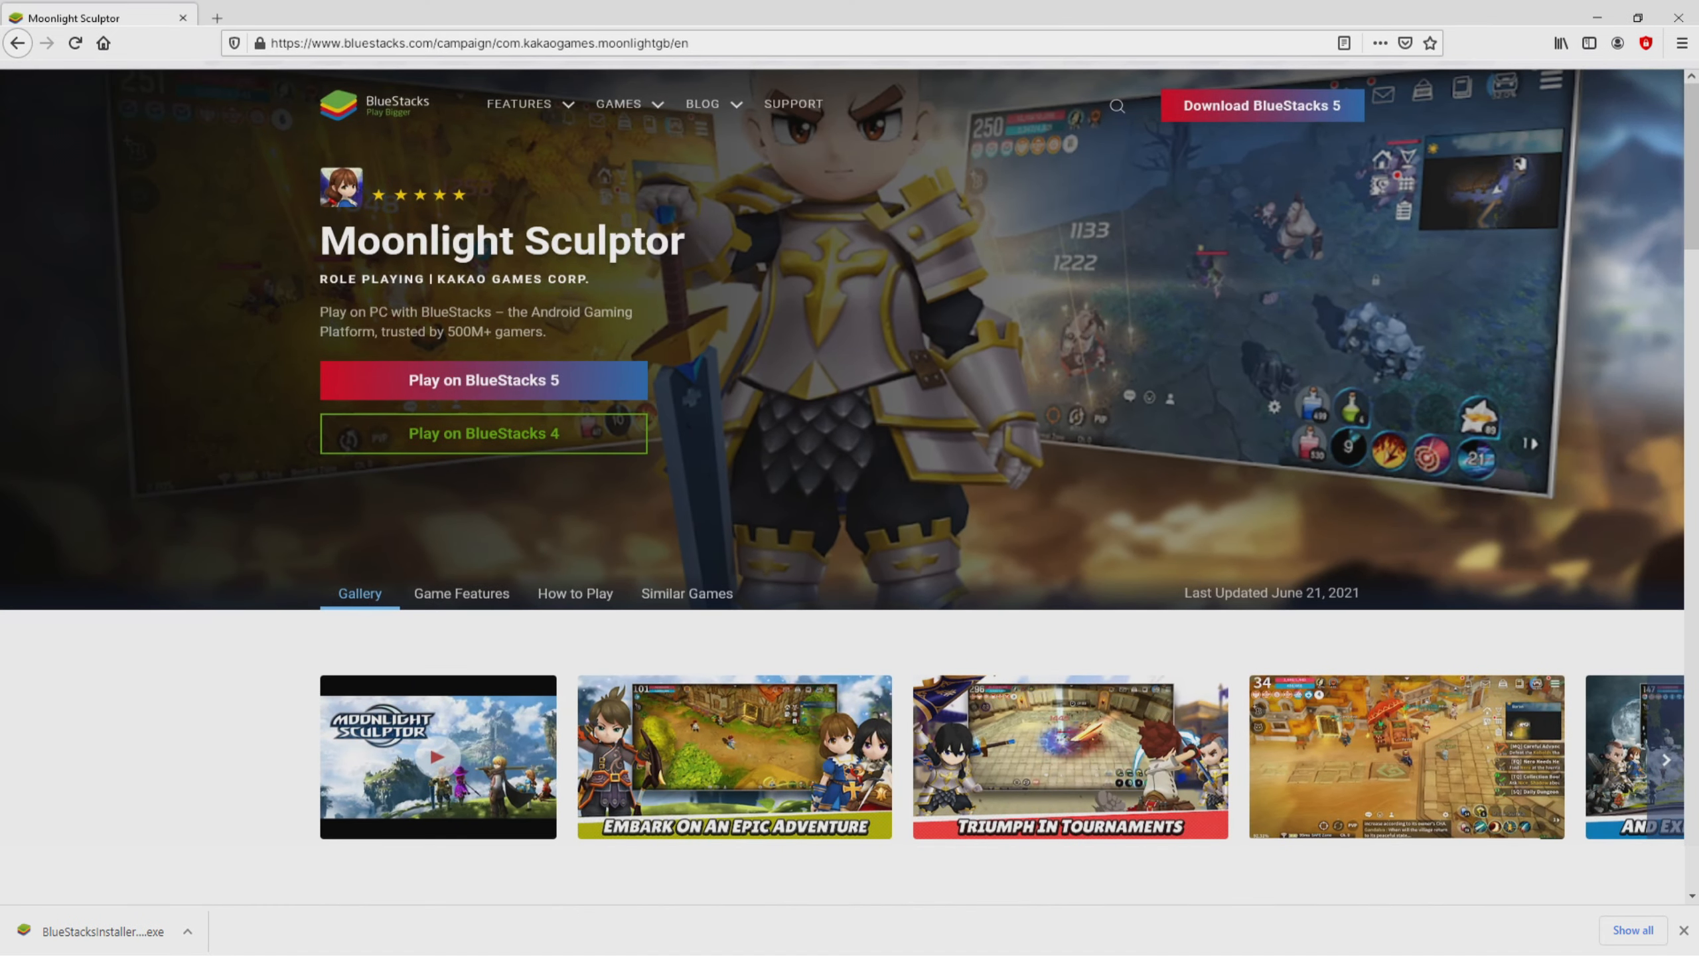
{"action": "mouse_move", "coordinate": [152, 824]}
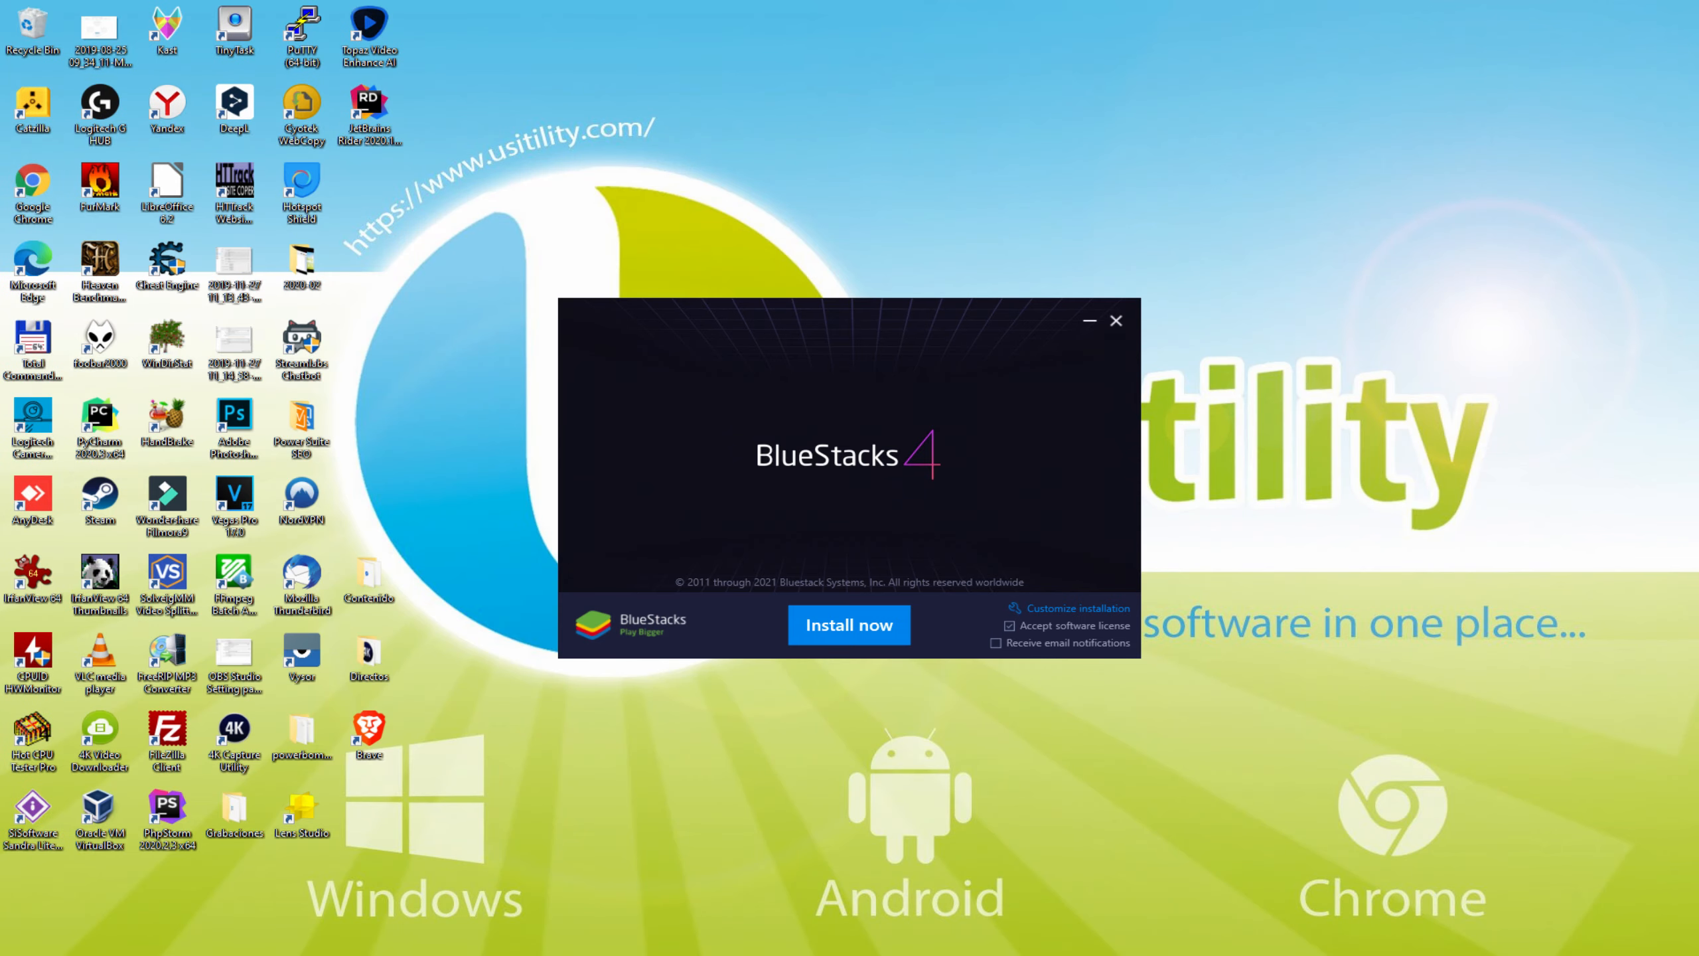
Run BlueStacksInstaller and review the BlueStacks 4 setup window's license options.
{"action": "left_click", "coordinate": [848, 625]}
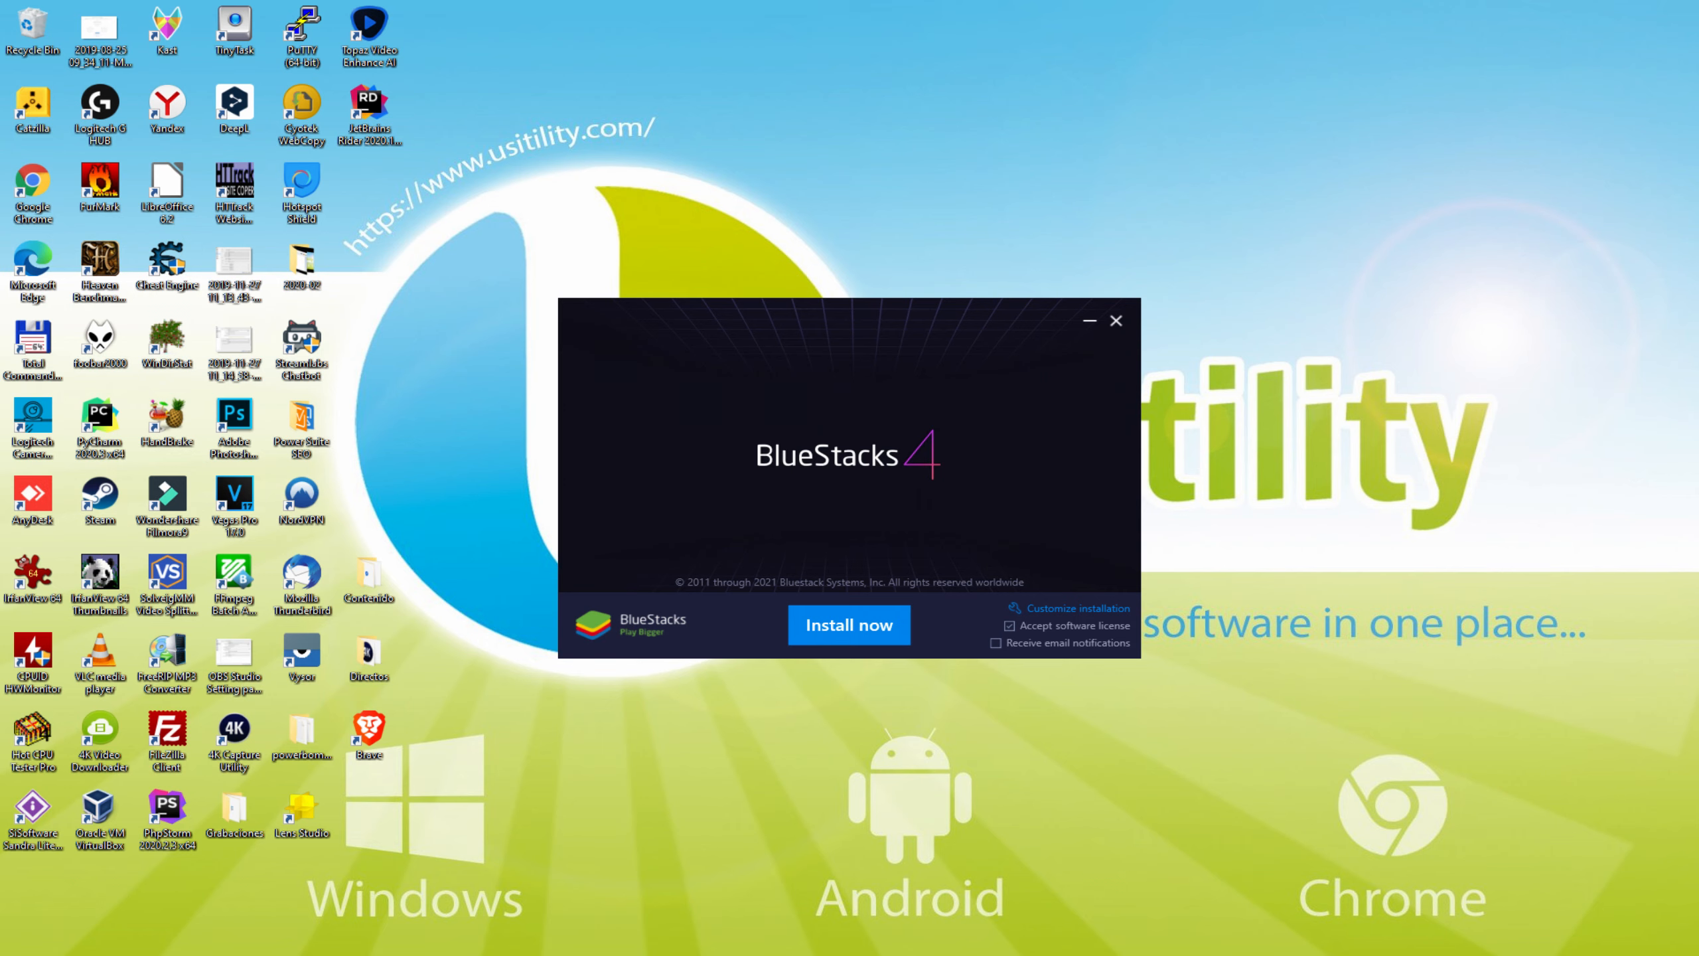
{"action": "mouse_move", "coordinate": [1084, 606]}
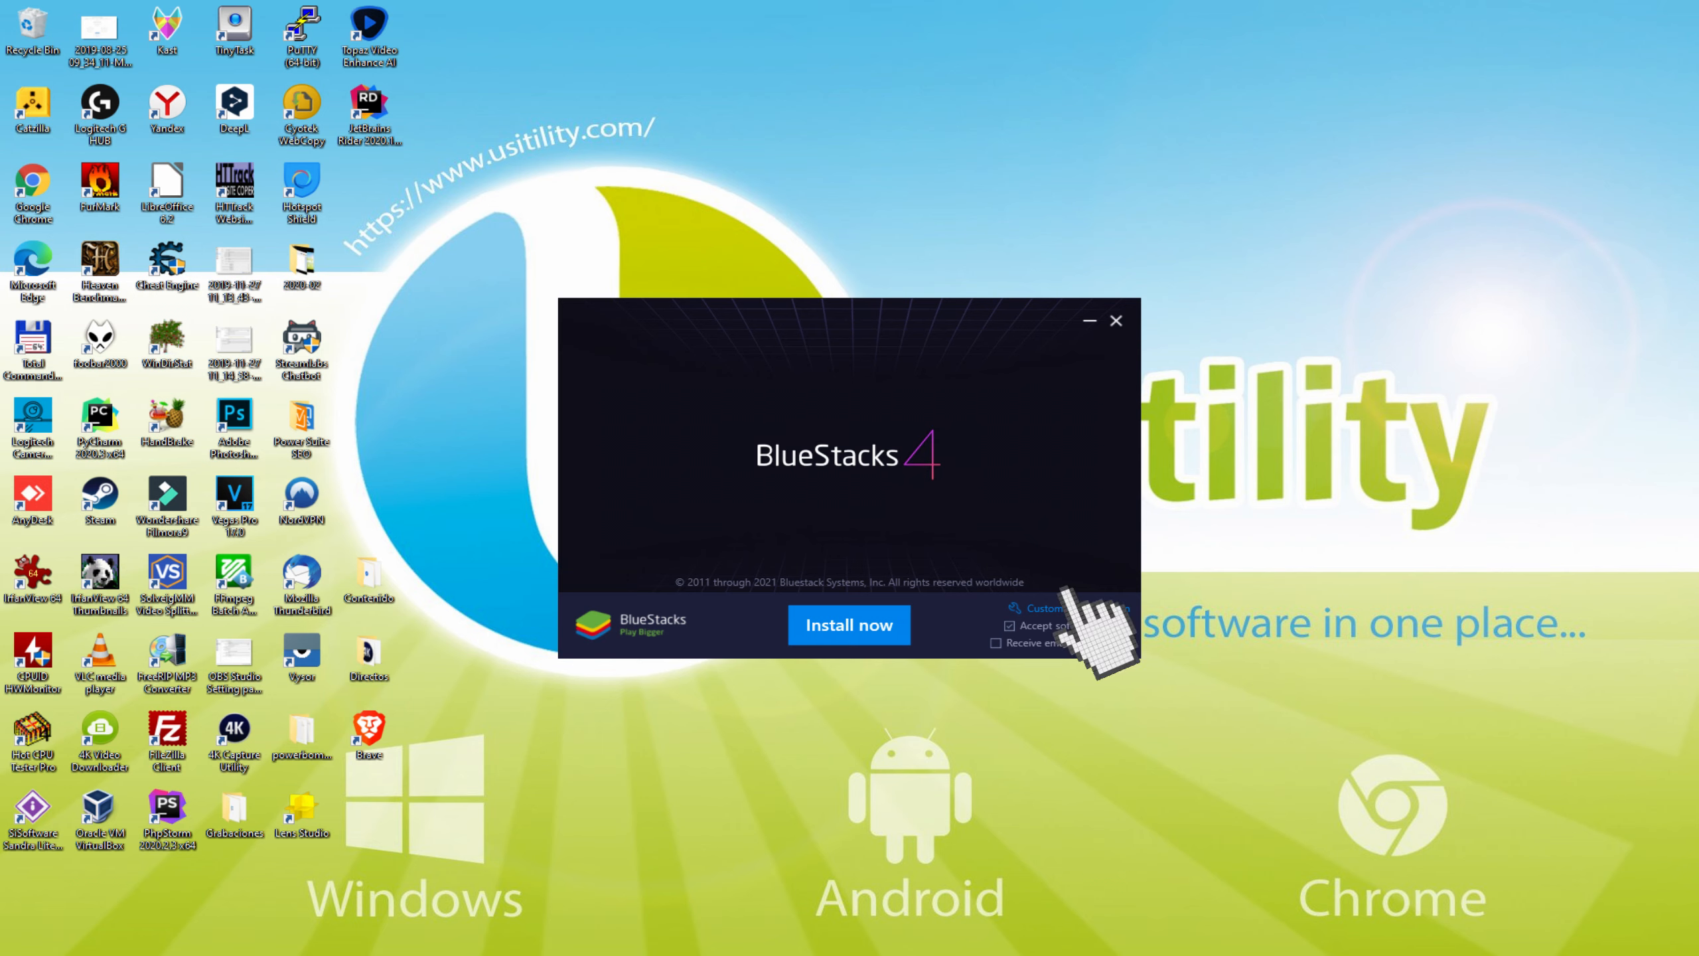
{"action": "left_click", "coordinate": [1066, 607]}
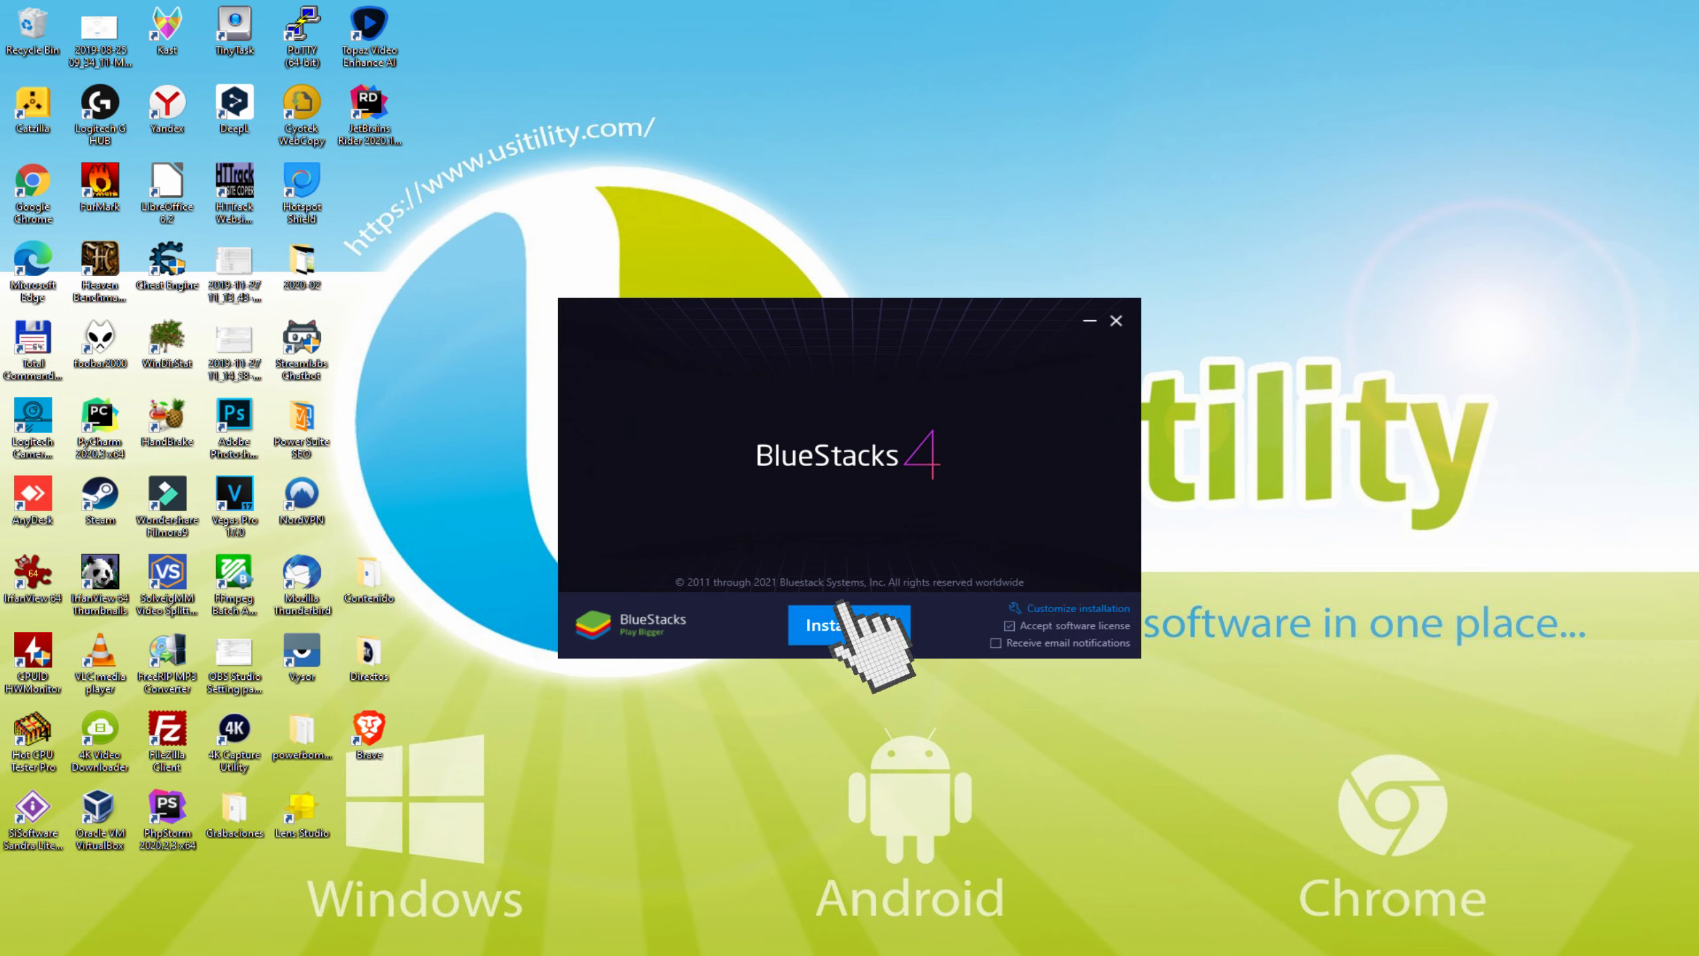
Install BlueStacks 4 with 'Install now' and wait for the Game center.
{"action": "left_click", "coordinate": [850, 625]}
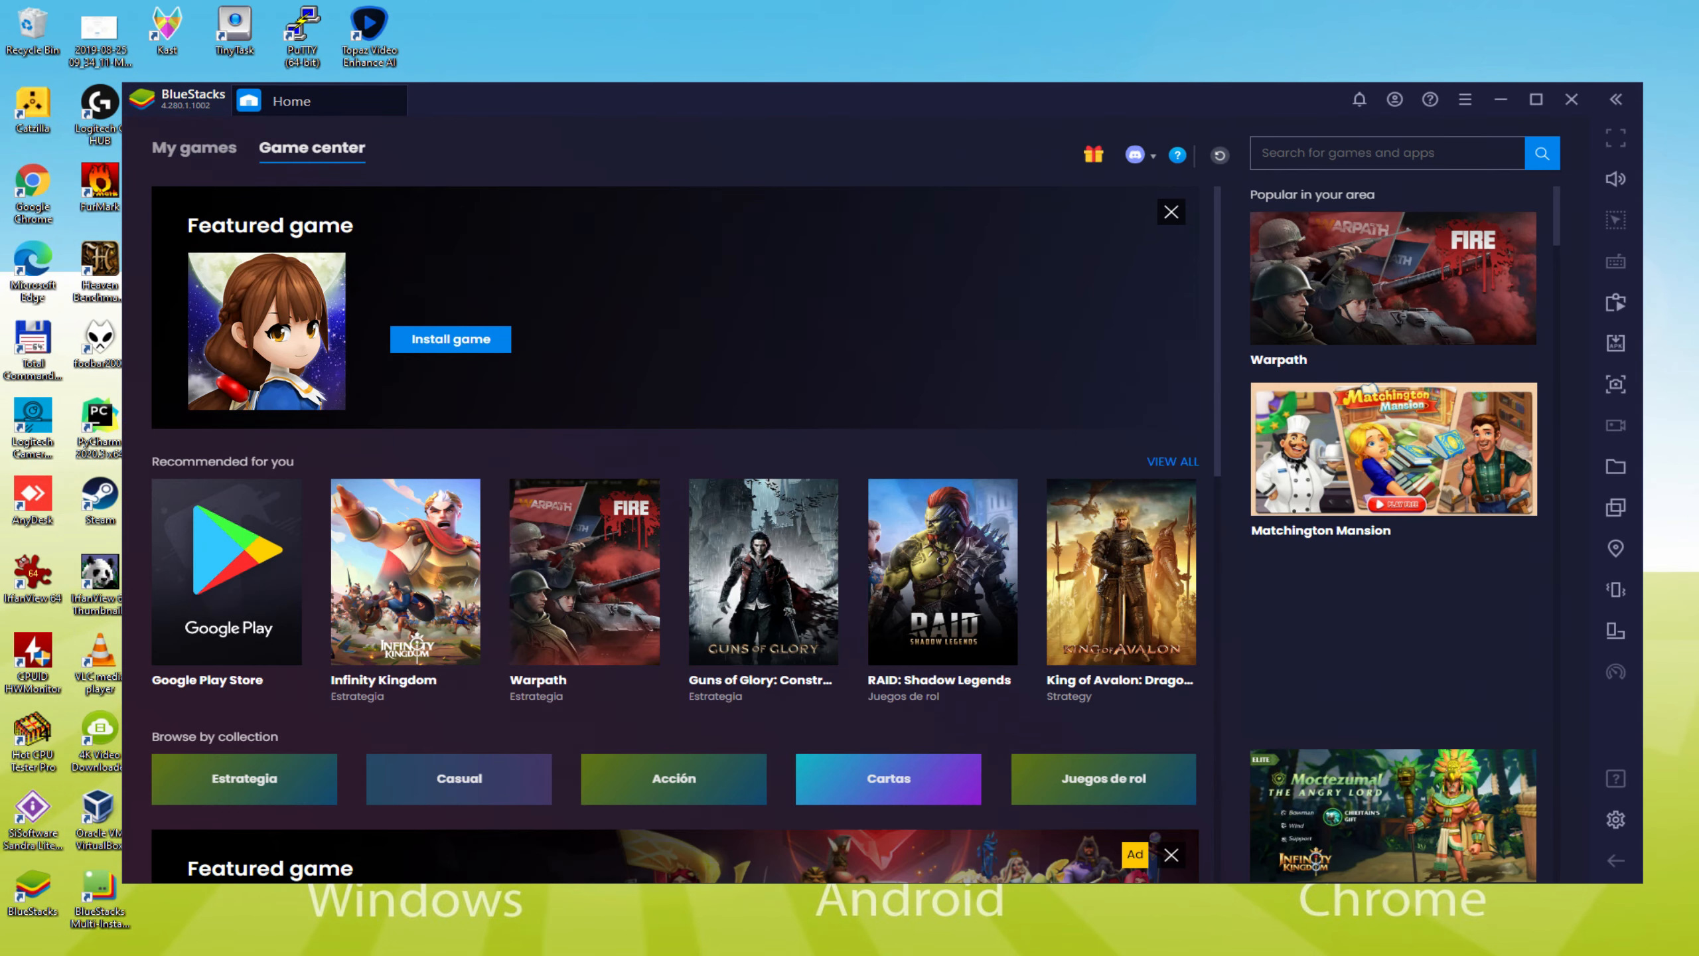
Open the Google Play Store tile and choose to sign in.
{"action": "left_click", "coordinate": [225, 571]}
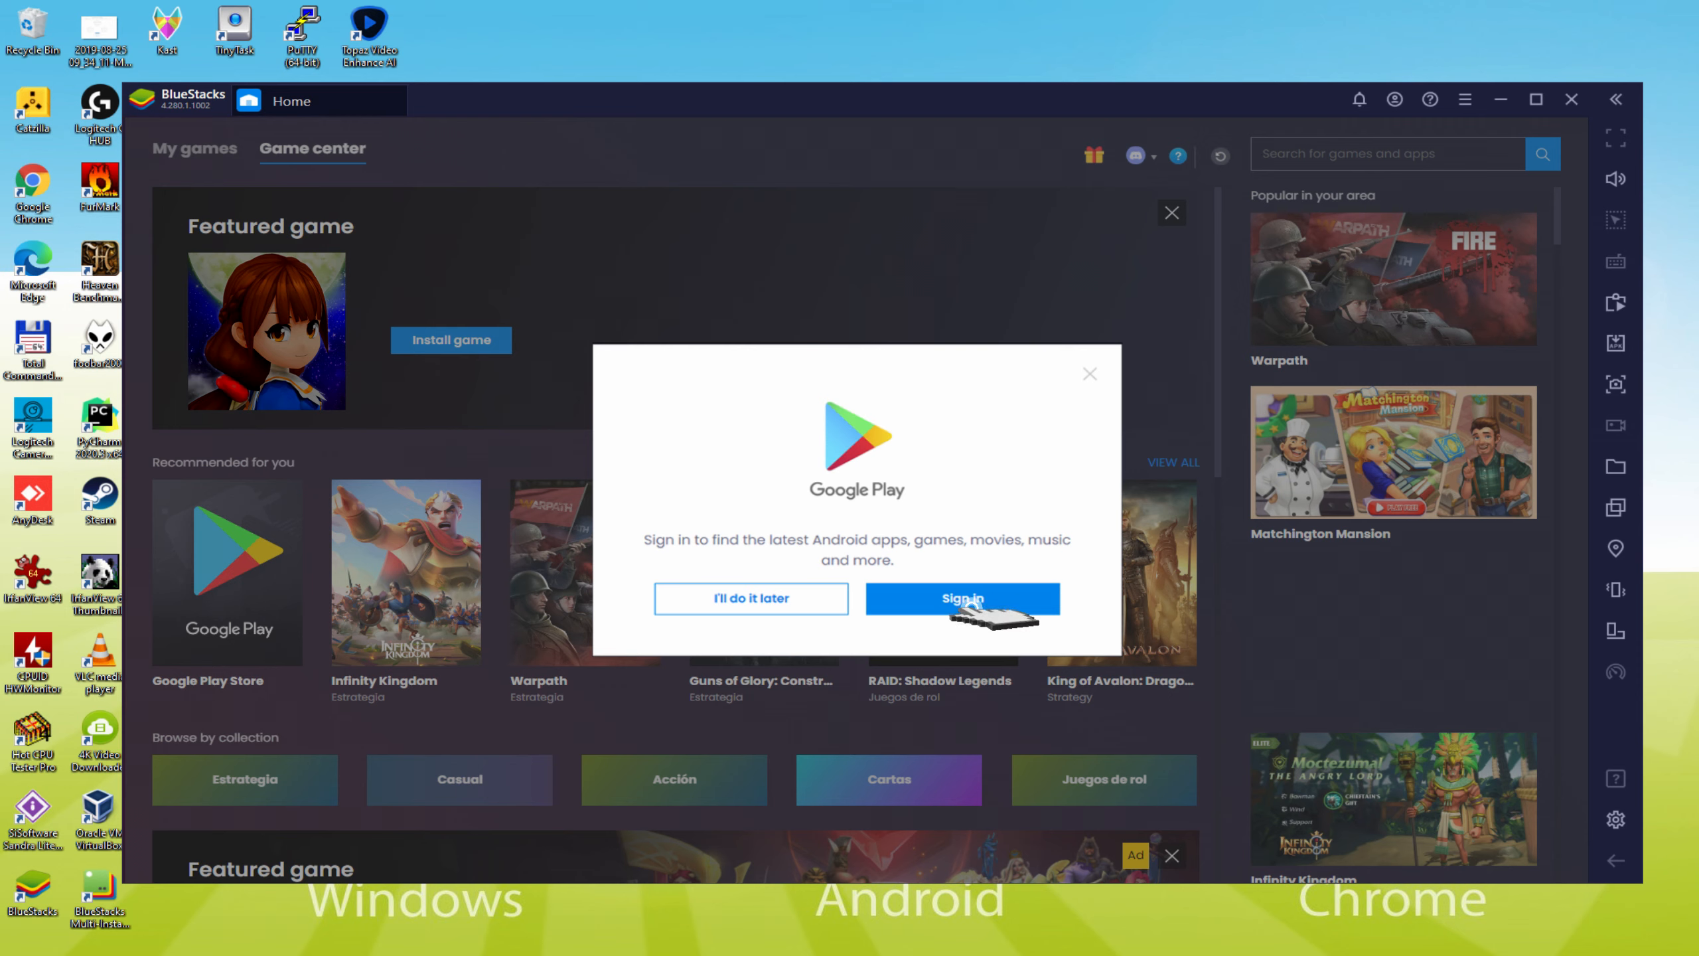
{"action": "left_click", "coordinate": [961, 598]}
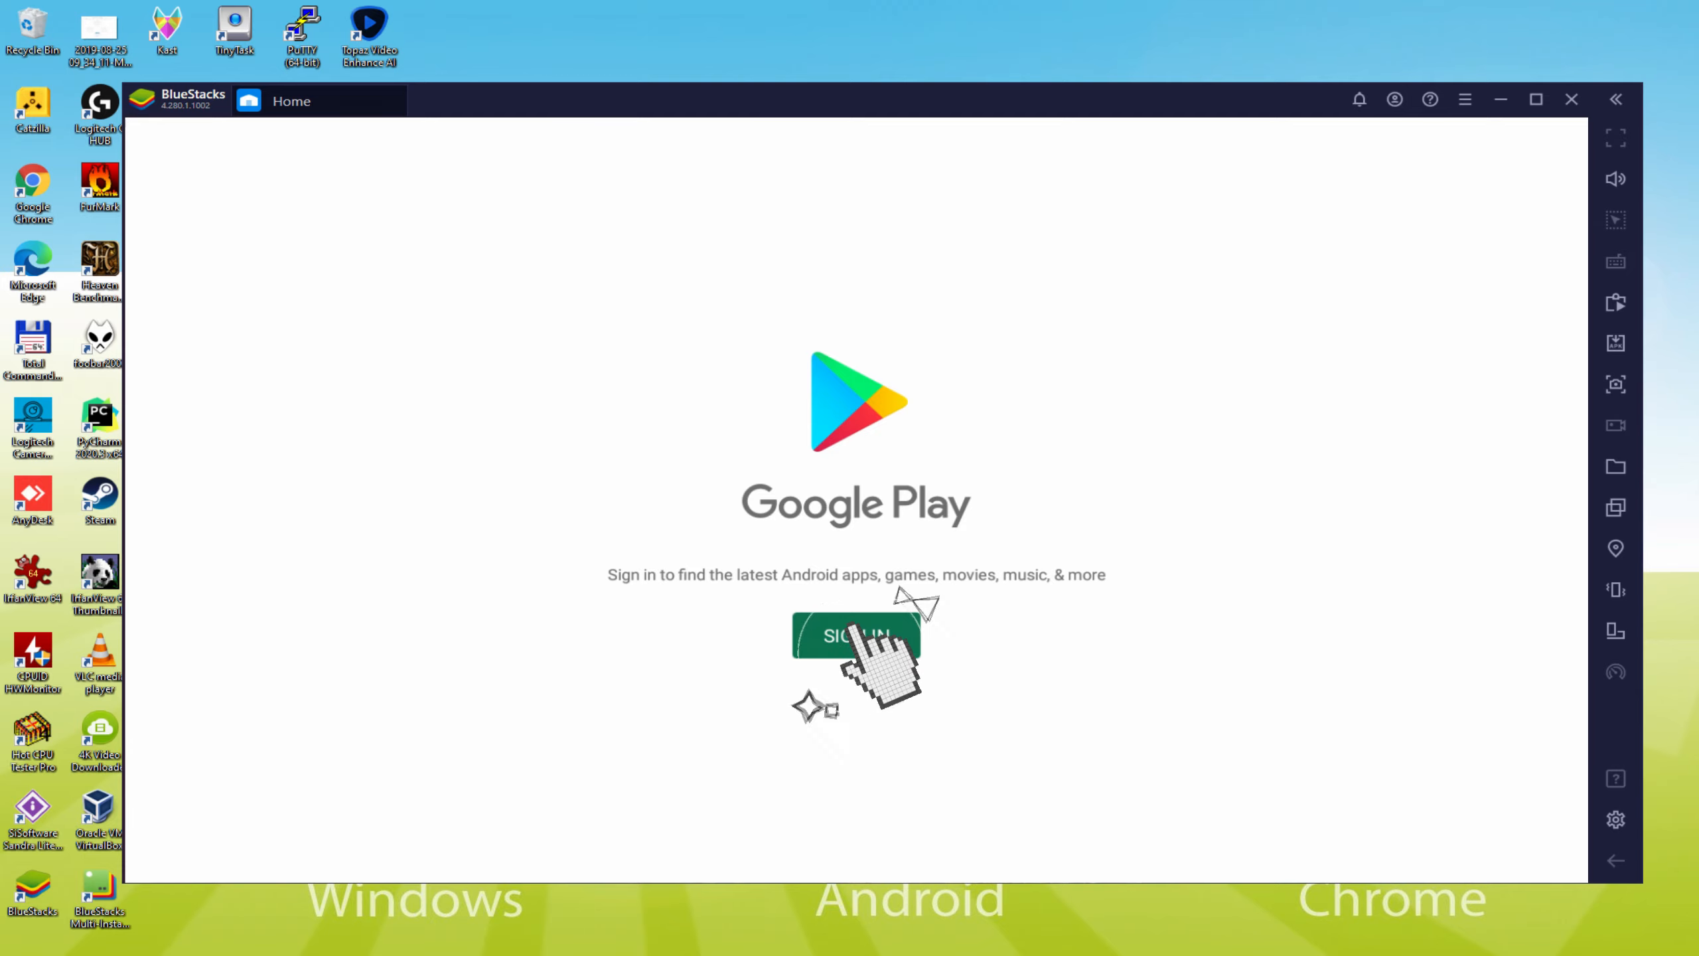
Choose SIGN IN and enter the Google account email and password.
{"action": "left_click", "coordinate": [854, 636]}
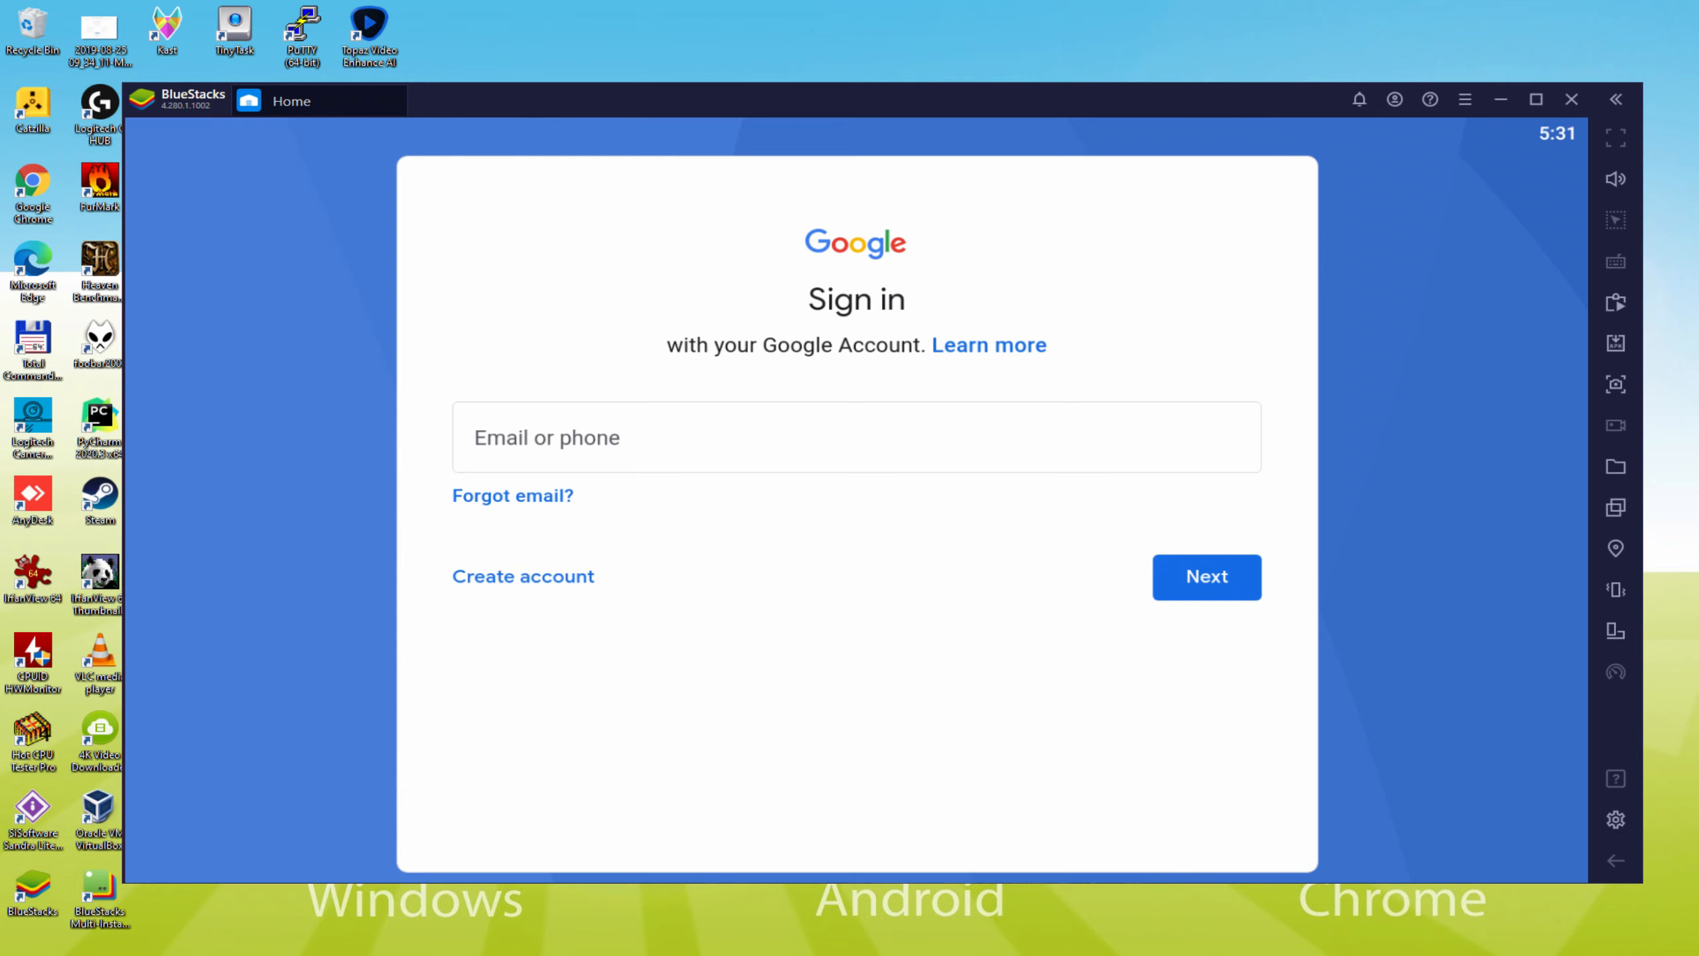
{"action": "left_click", "coordinate": [1206, 577]}
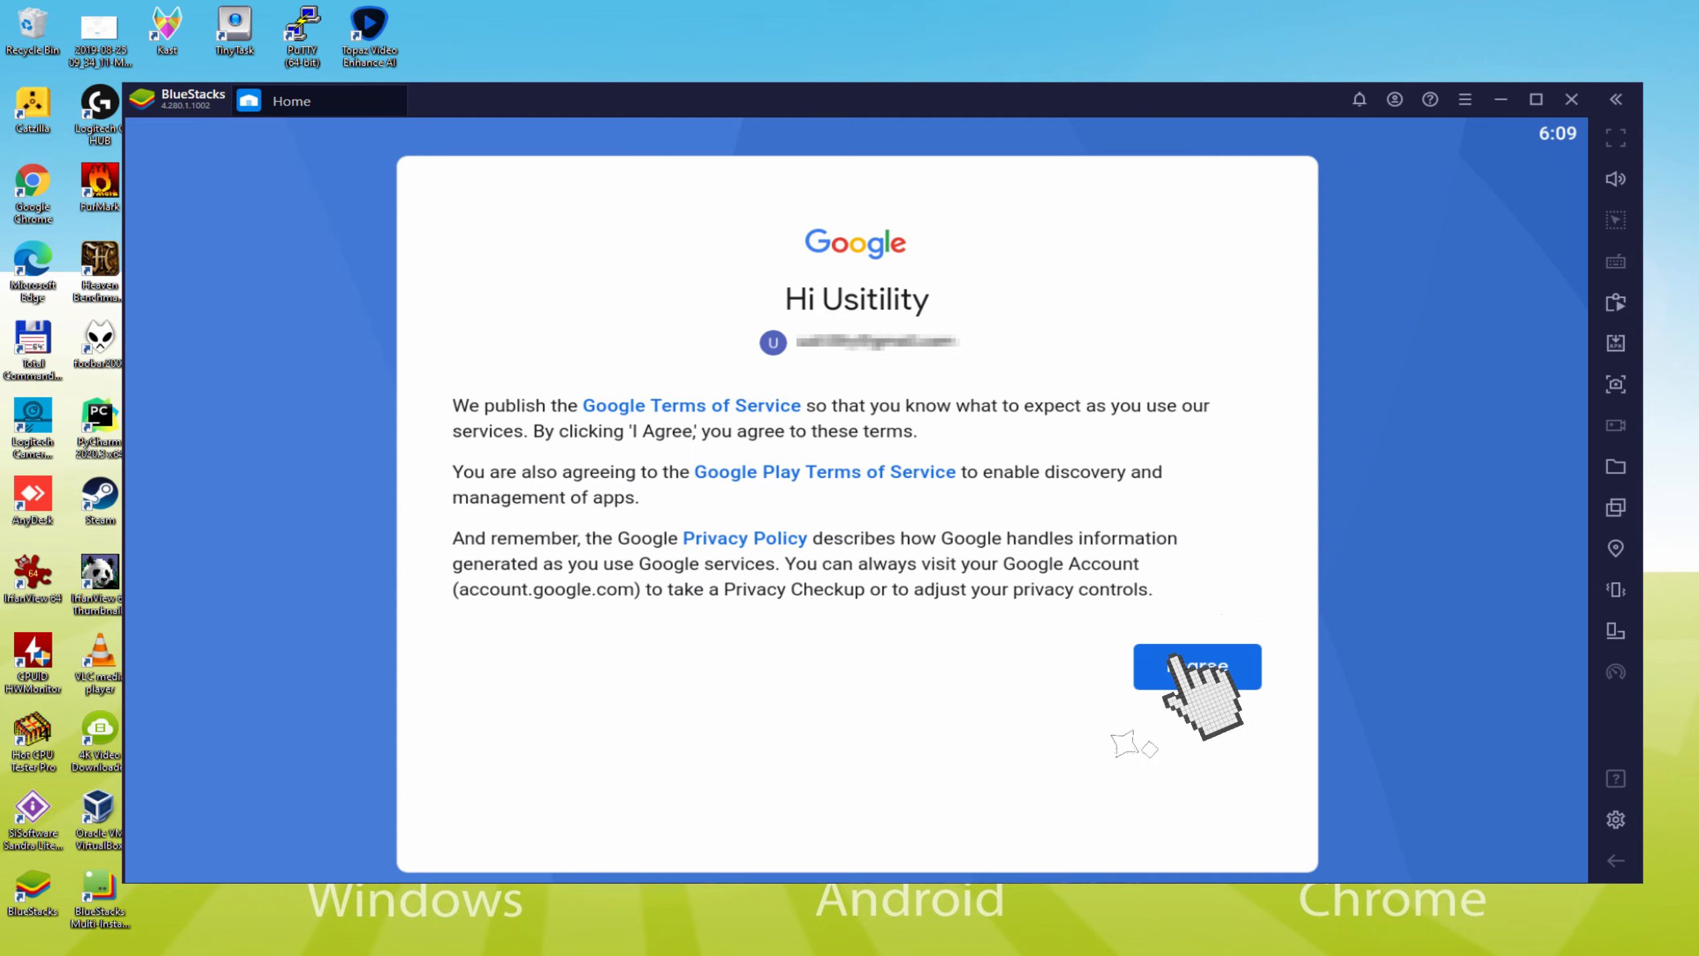
Agree to Google's terms and accept the Google Services settings.
{"action": "left_click", "coordinate": [1197, 666]}
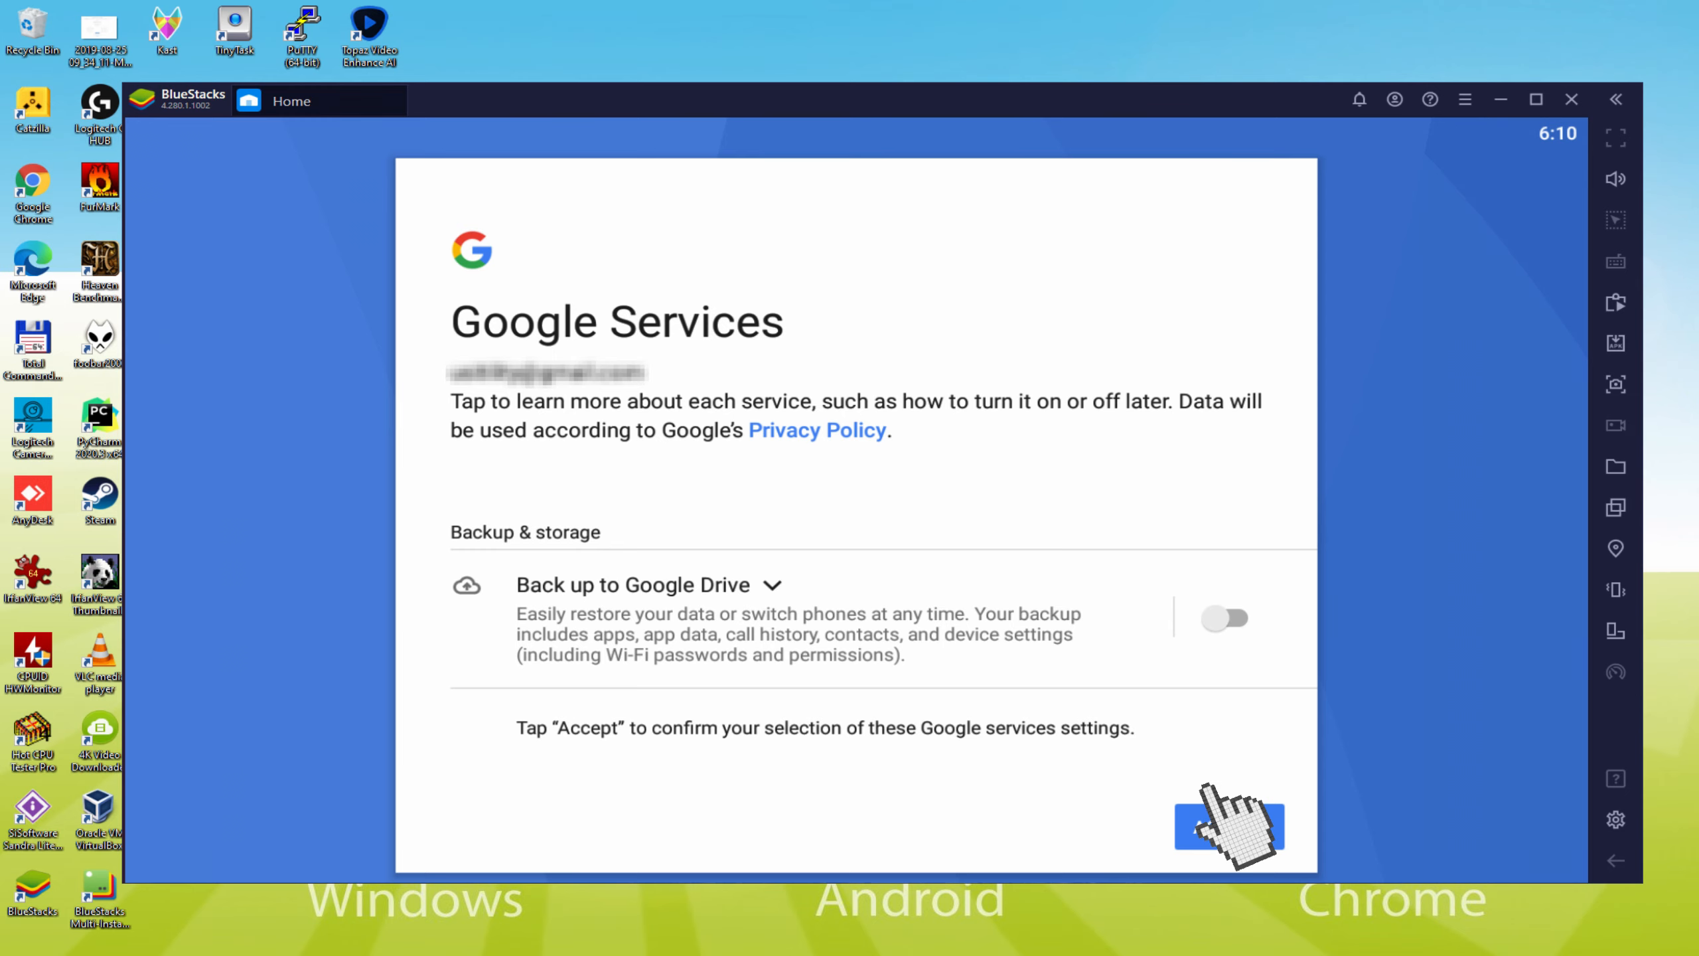
{"action": "left_click", "coordinate": [1227, 828]}
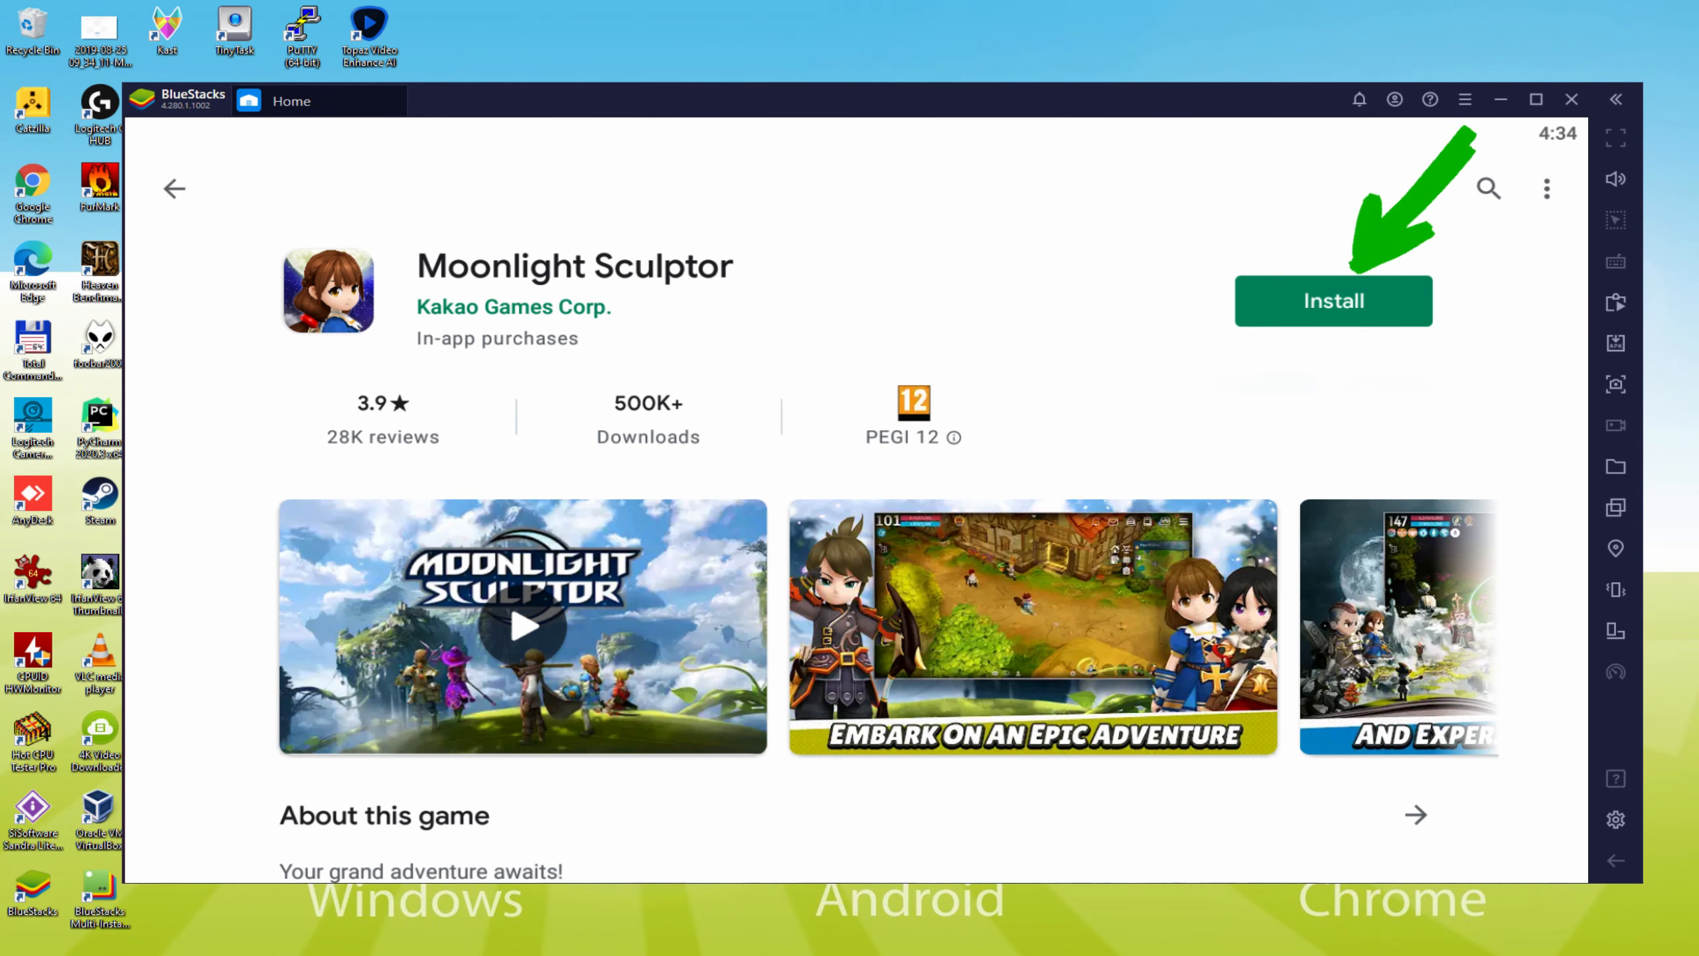
Install Moonlight Sculptor from its Play Store page until Play appears.
{"action": "left_click", "coordinate": [1334, 301]}
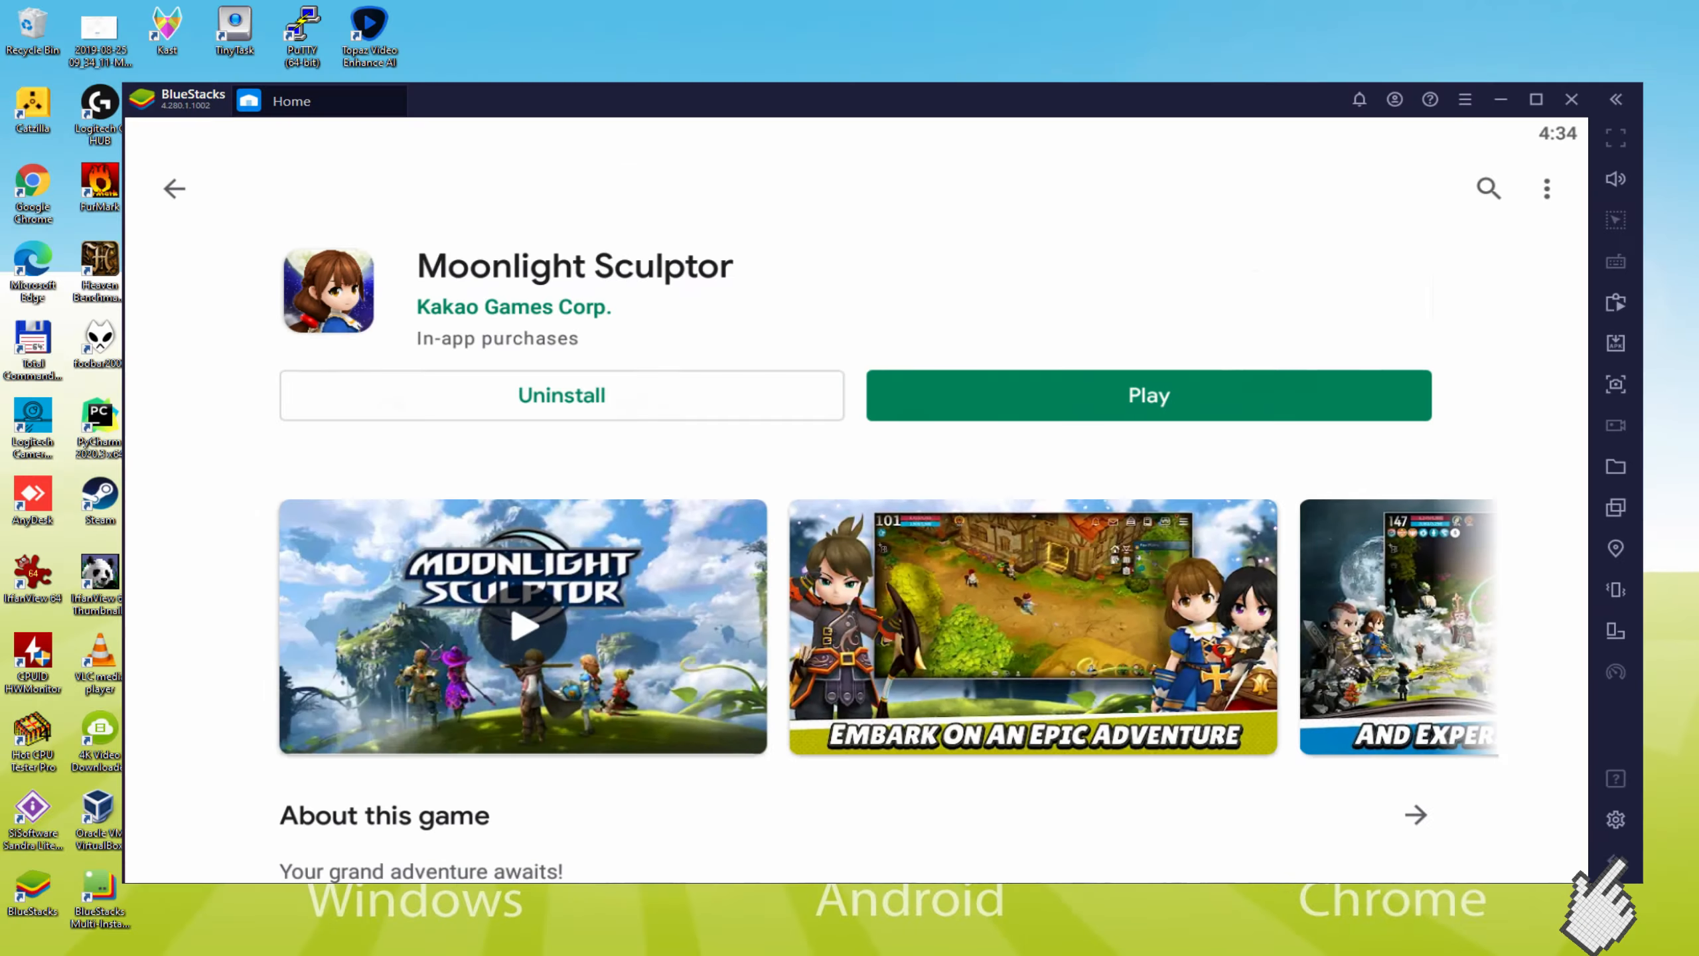
Start Moonlight Sculptor from its store page and let the intro cutscene load.
{"action": "left_click", "coordinate": [1147, 394]}
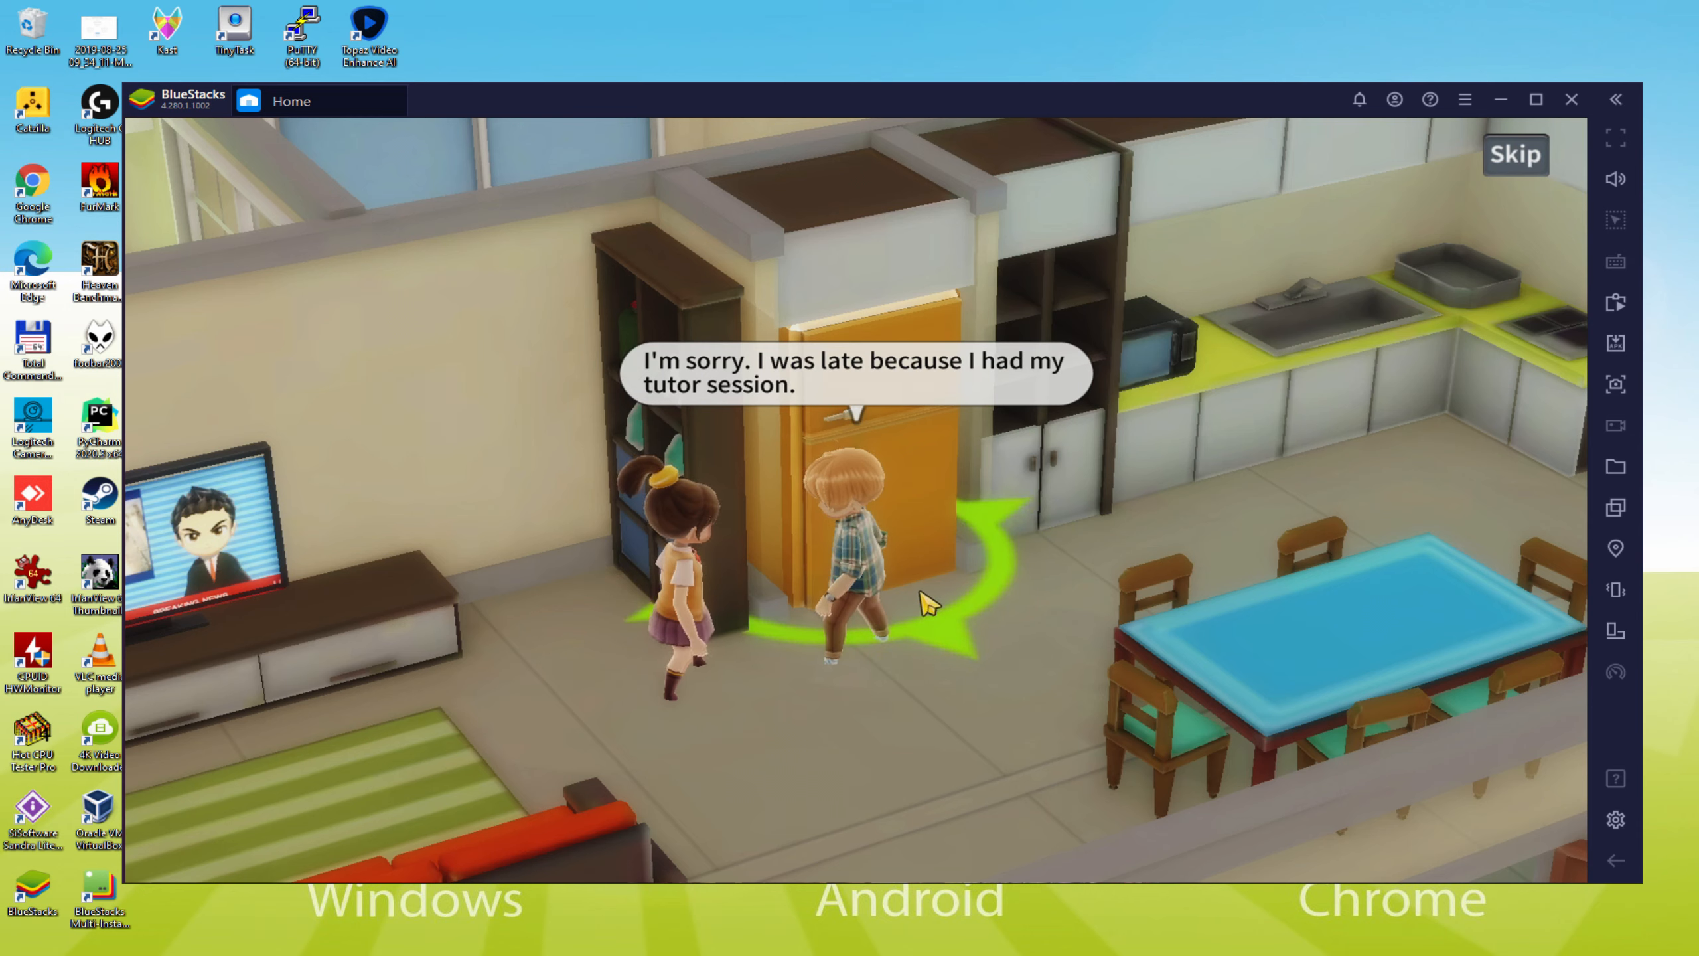
Skip the house story cutscene to reach the next cinematic.
{"action": "left_click", "coordinate": [926, 604]}
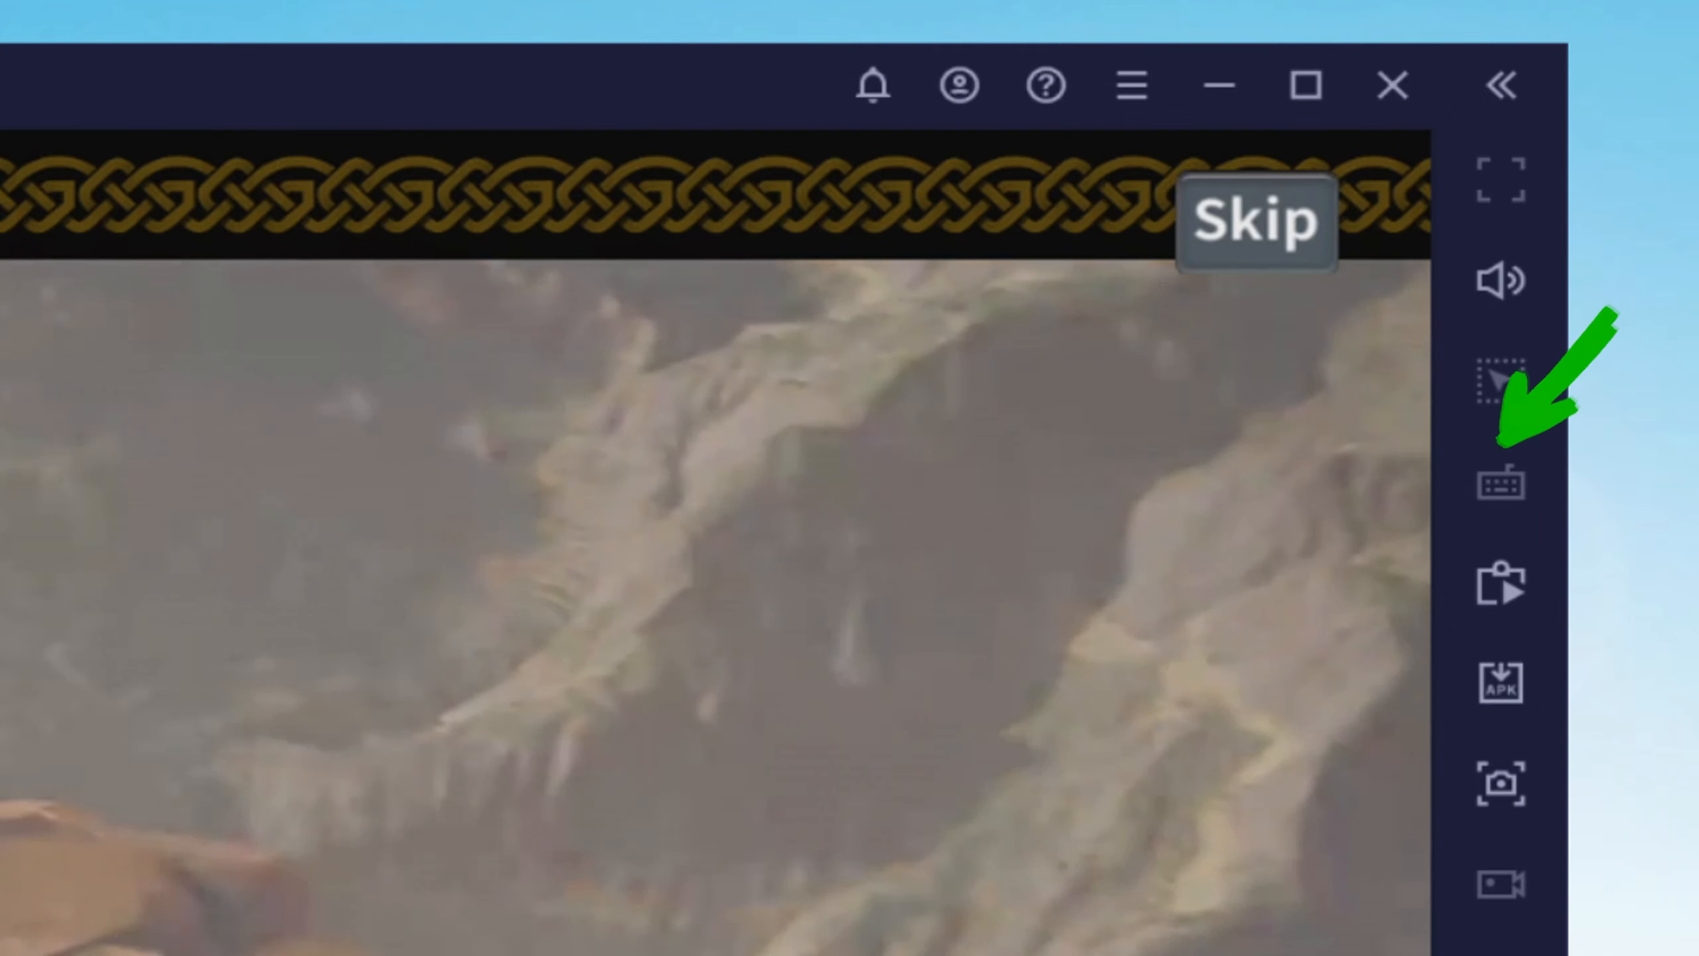
Open BlueStacks Settings on the Preferences page.
{"action": "left_click", "coordinate": [1499, 480]}
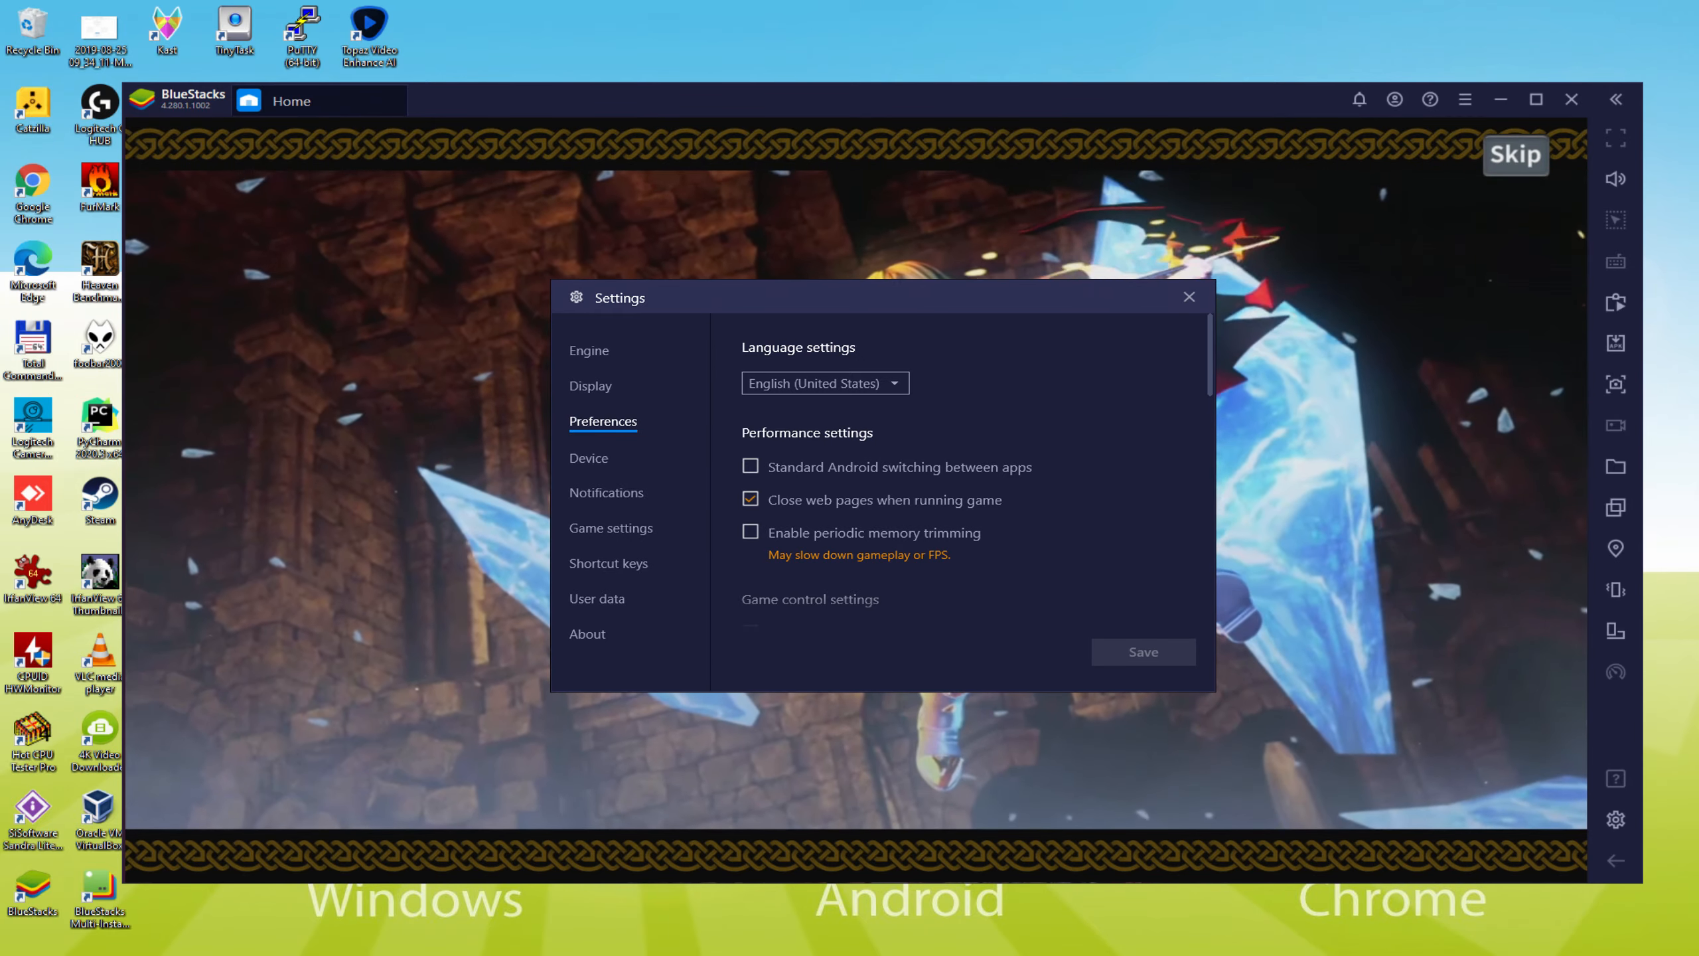
Close the BlueStacks Settings window to return to the game.
{"action": "left_click", "coordinate": [1187, 296]}
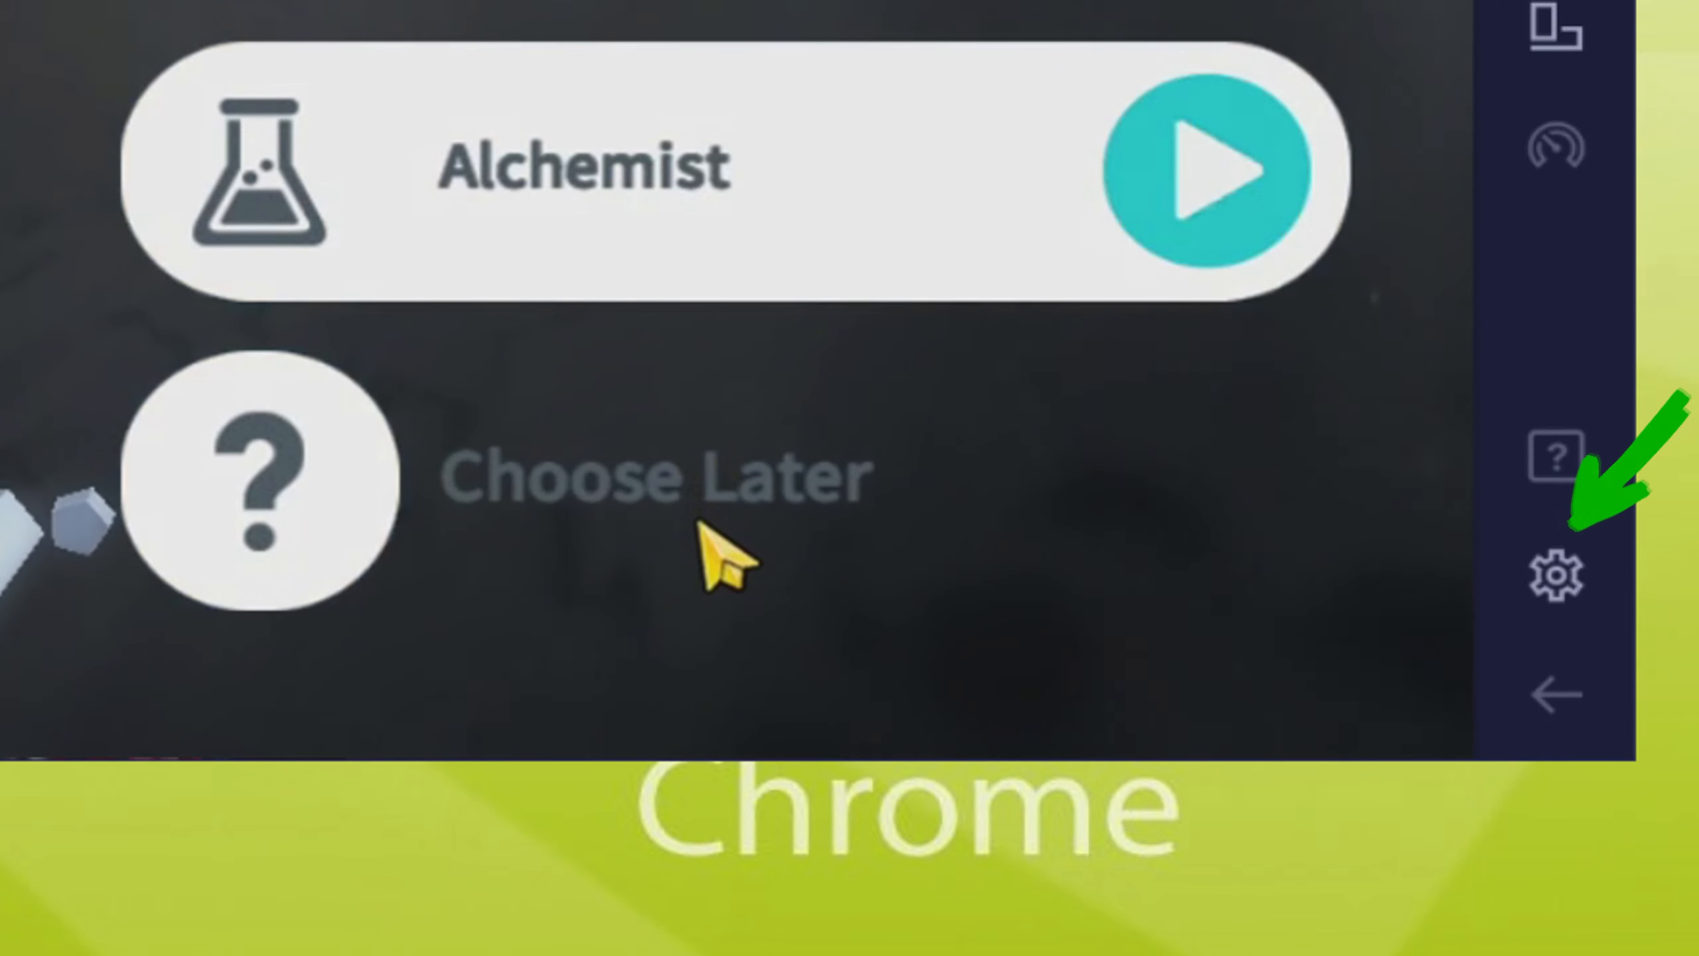
Confirm the character's appearance and enter the name 'Usitility'.
{"action": "left_click", "coordinate": [1555, 574]}
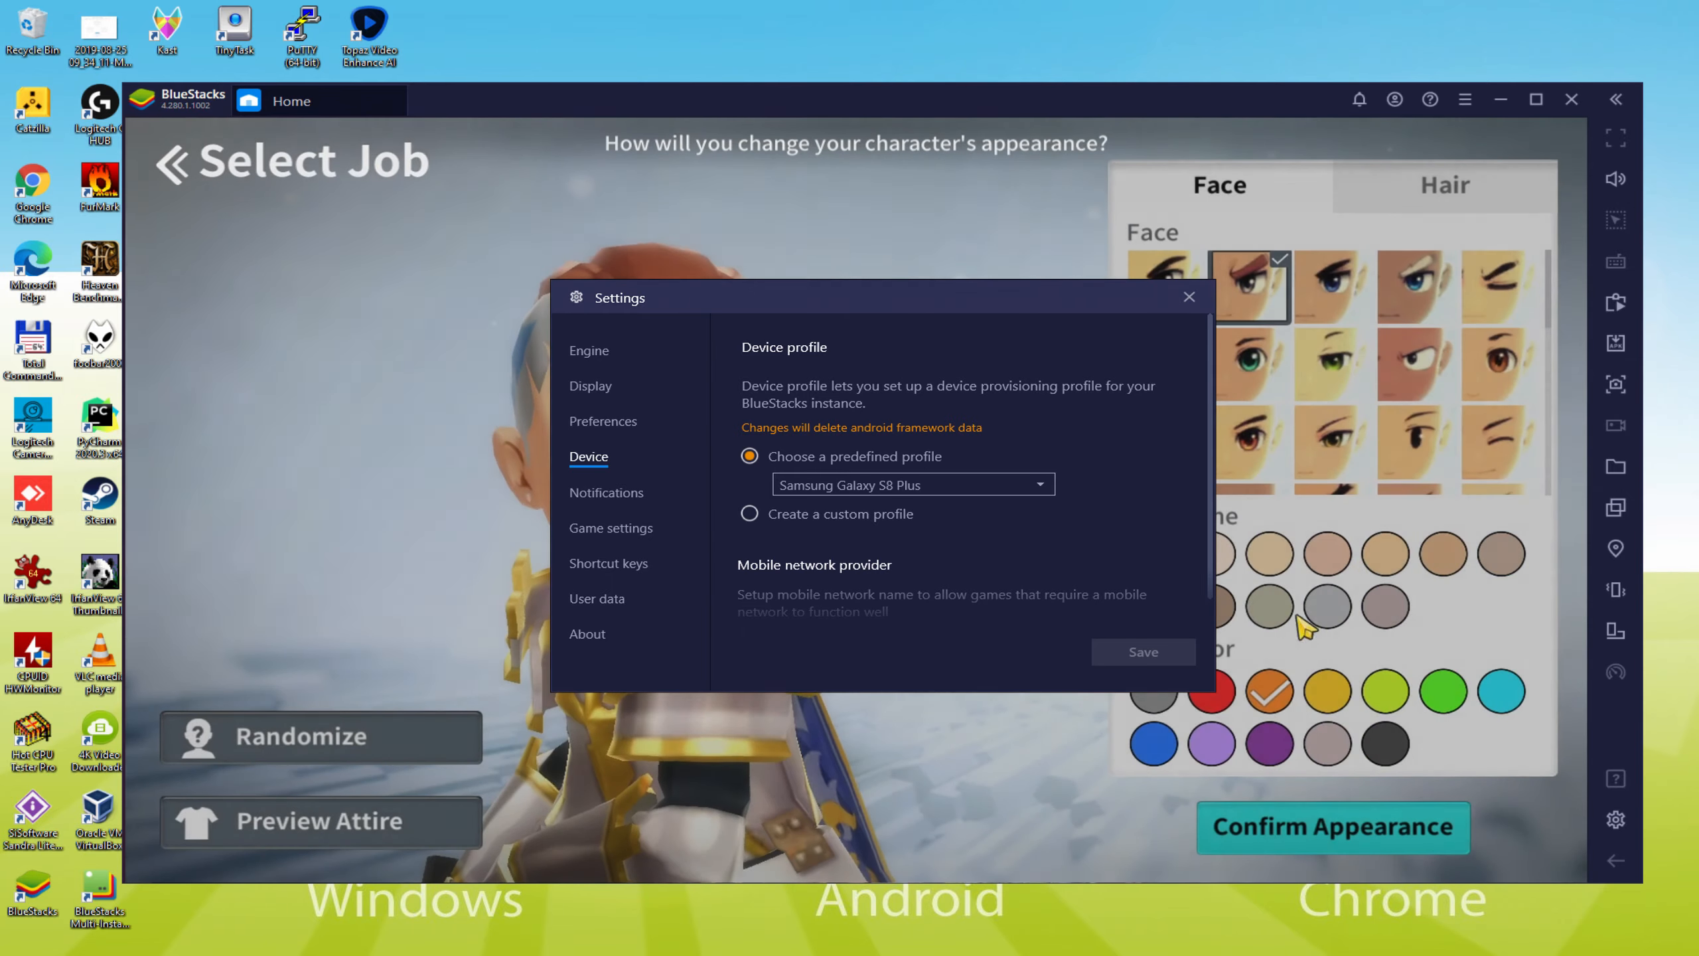
{"action": "left_click", "coordinate": [1330, 827]}
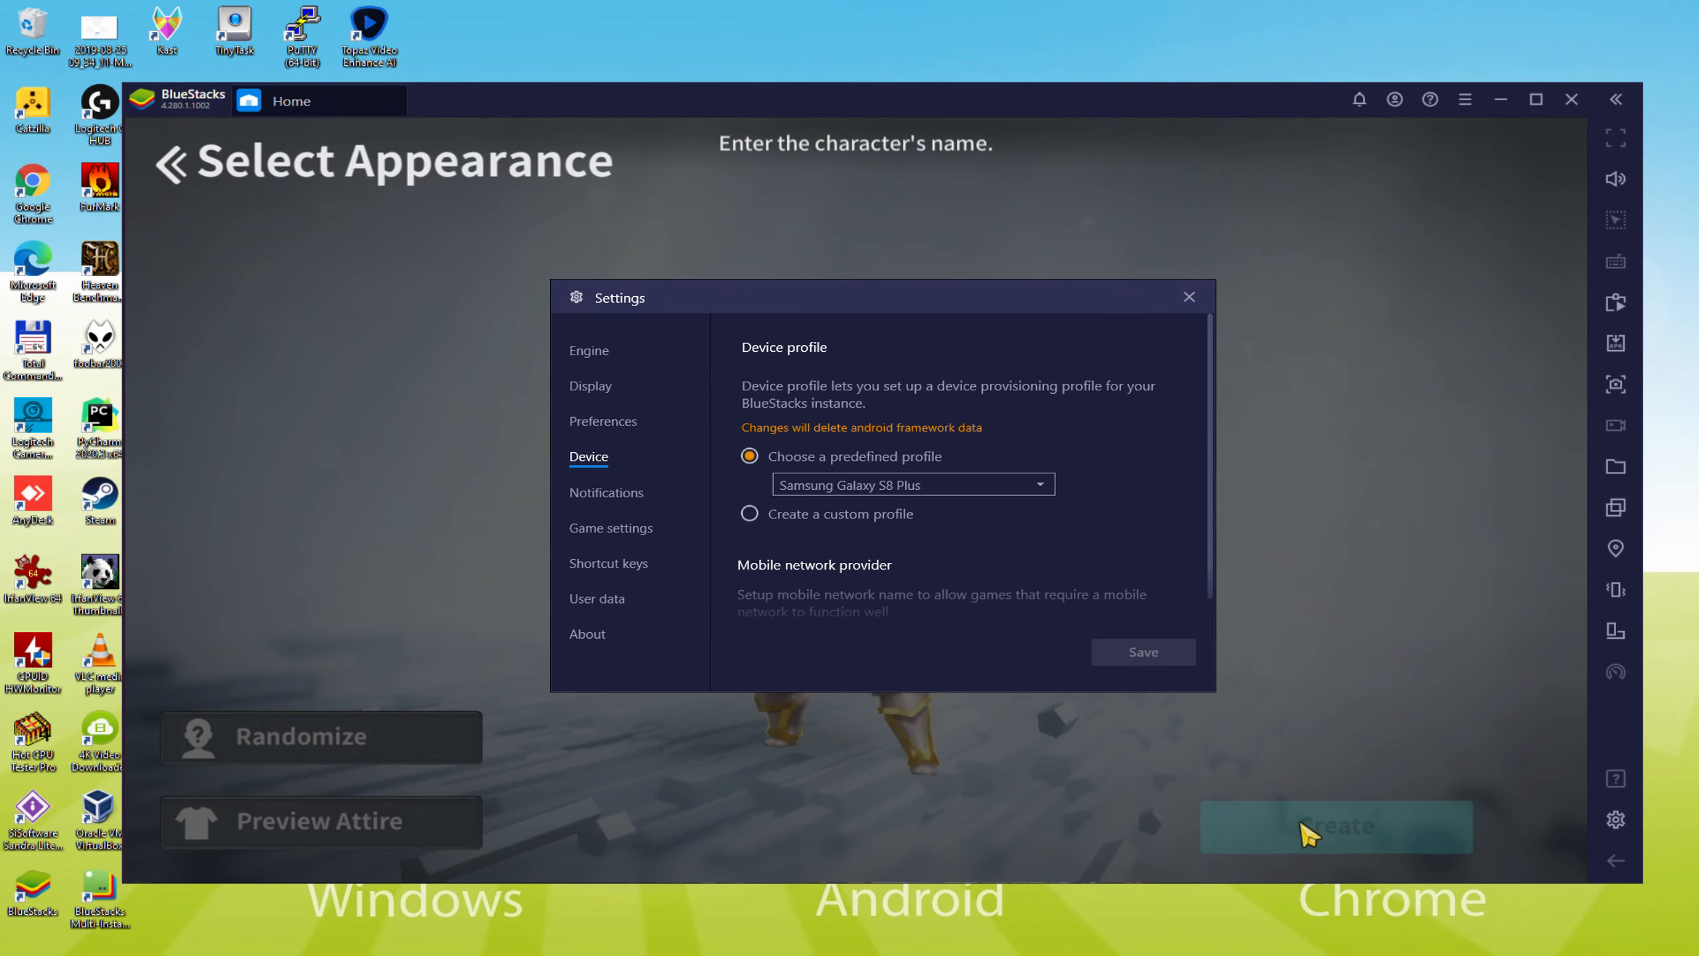
{"action": "type", "text": "Usitility"}
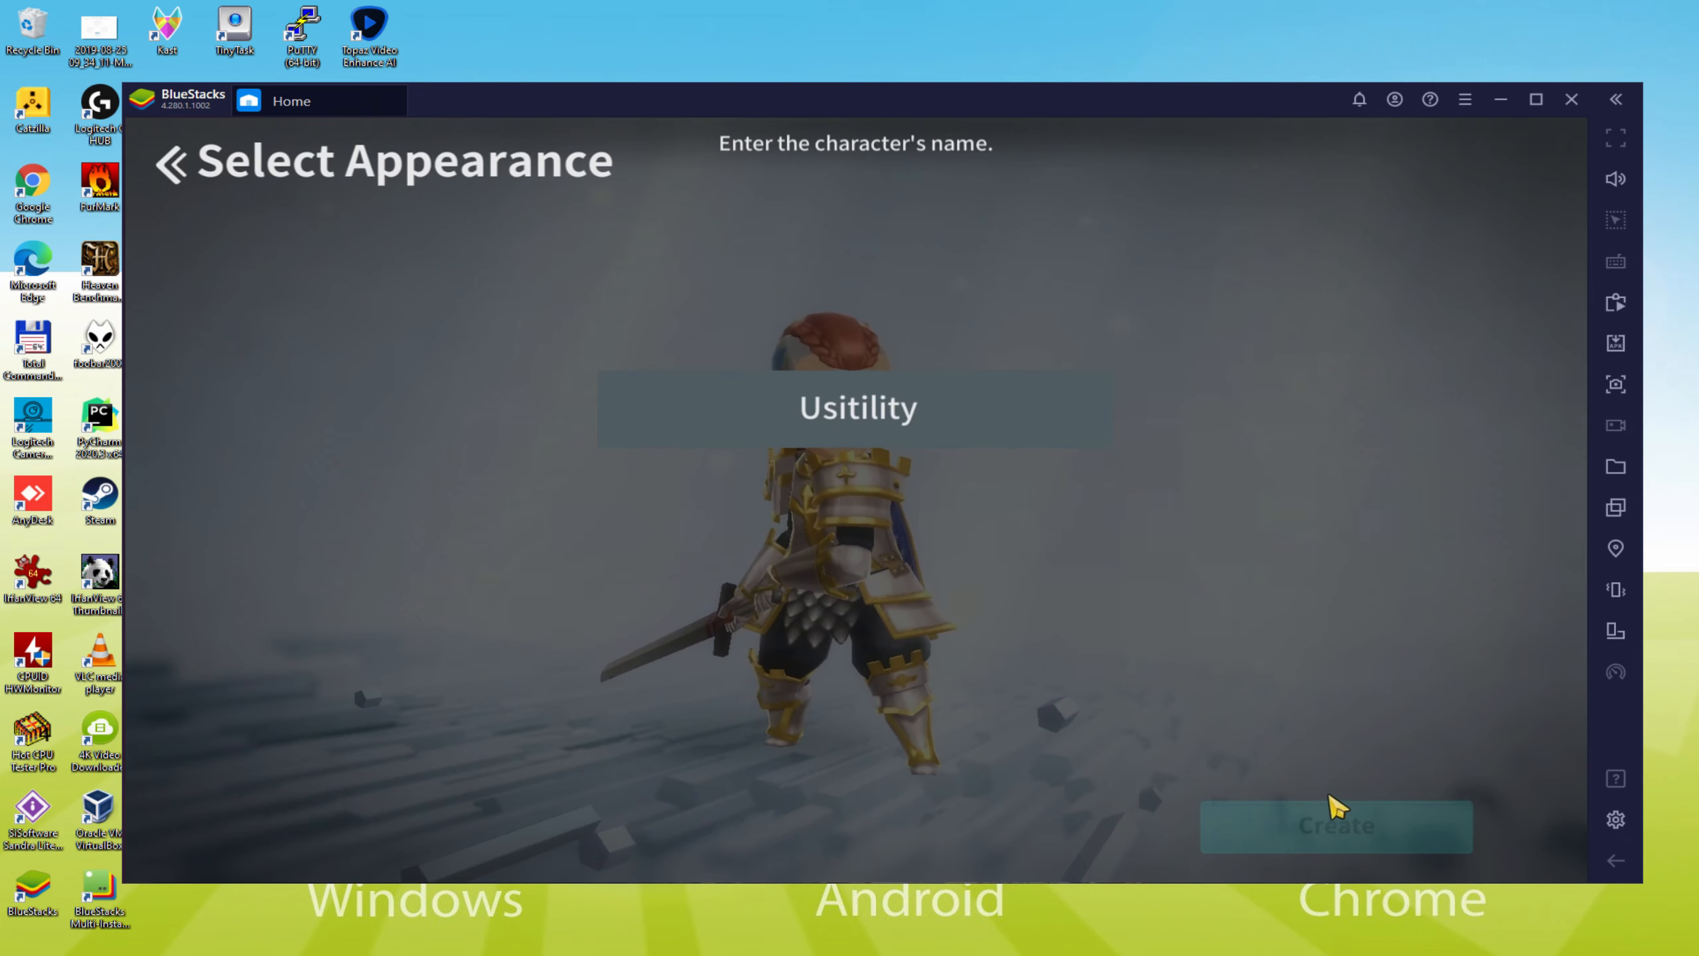
Confirm the appearance again and create the character named Usitility.
{"action": "left_click", "coordinate": [1335, 826]}
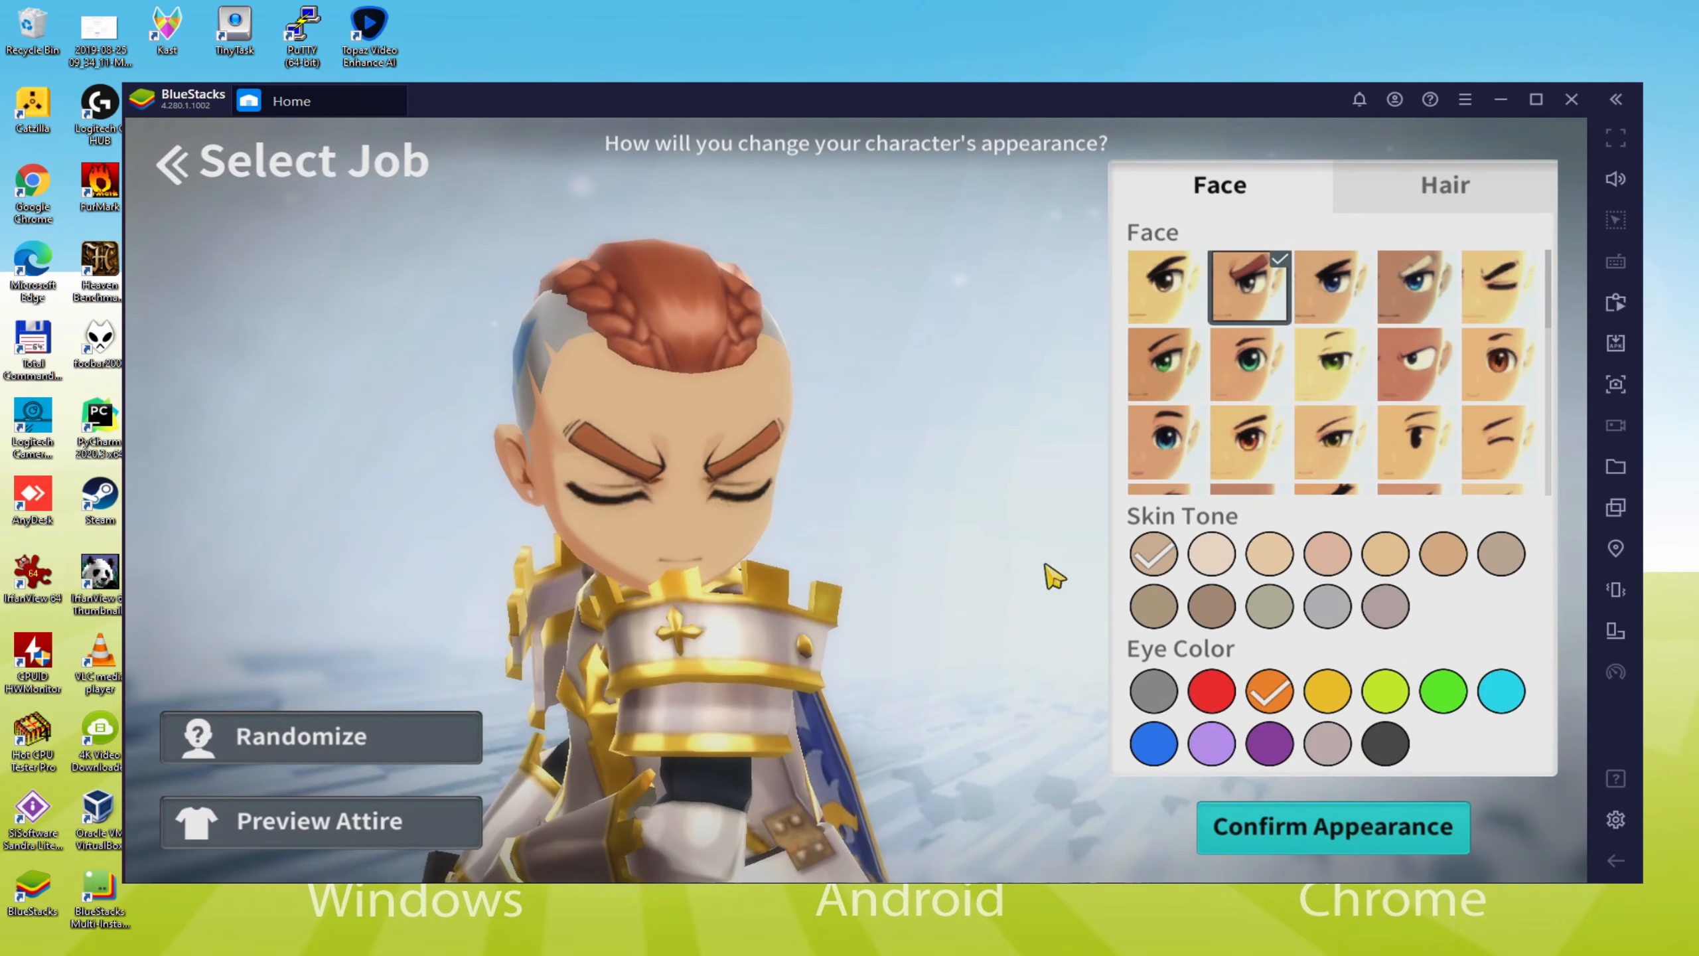
{"action": "left_click", "coordinate": [1332, 827]}
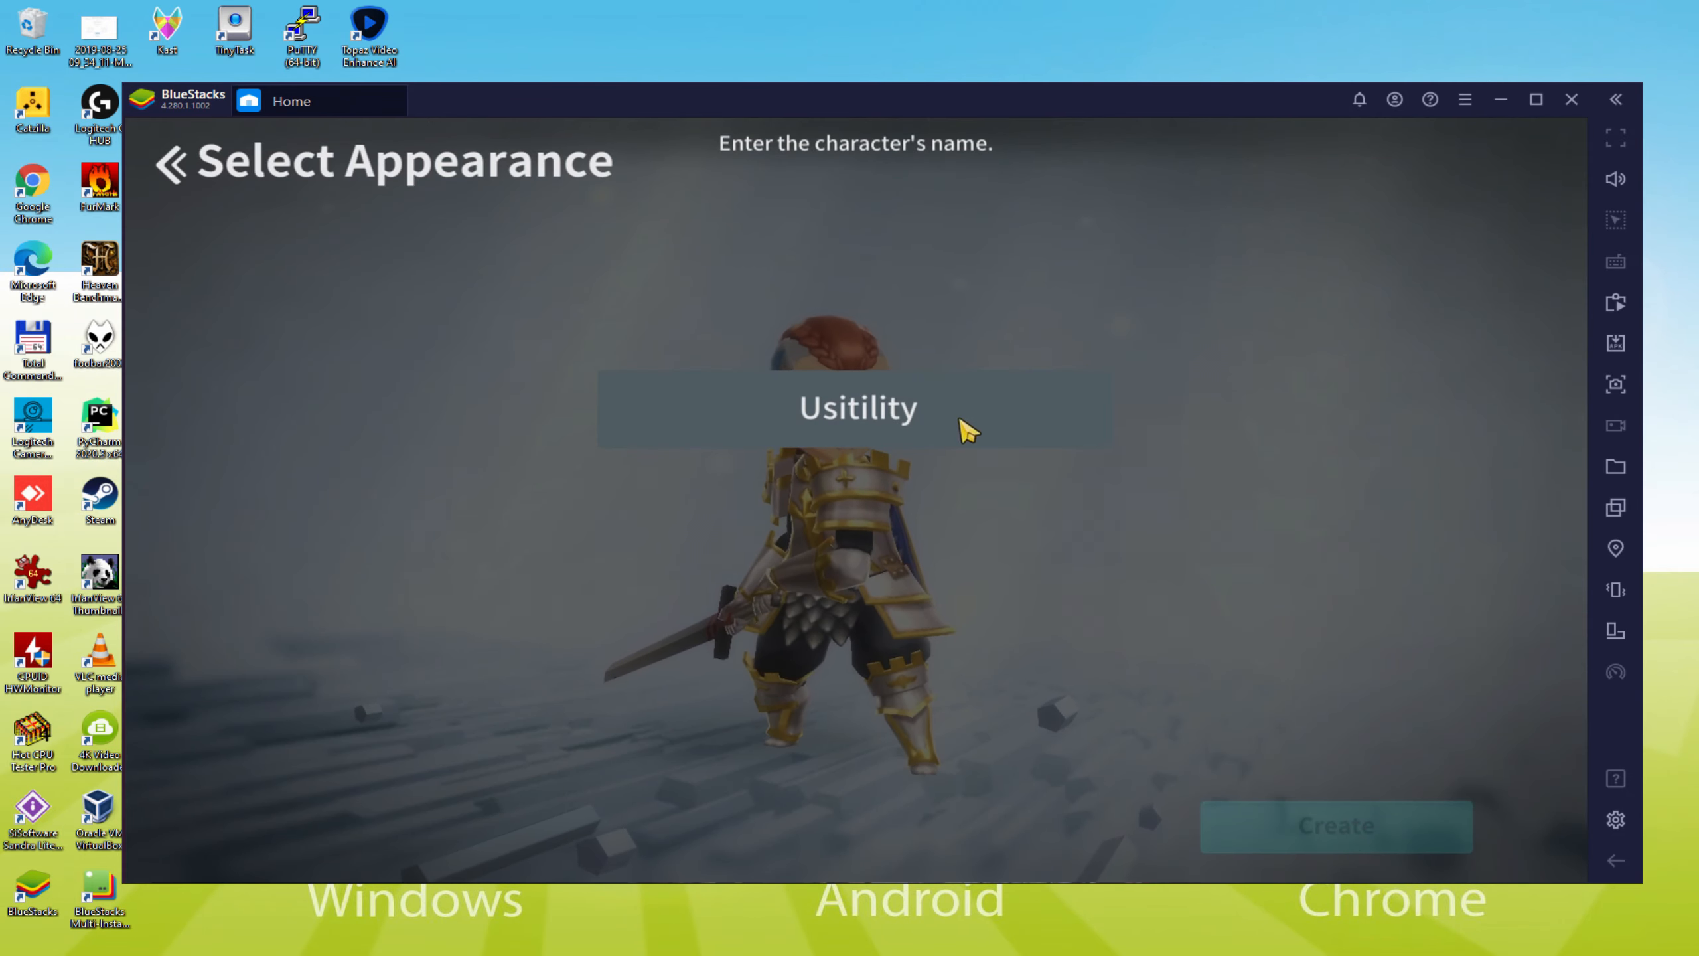
{"action": "left_click", "coordinate": [1336, 827]}
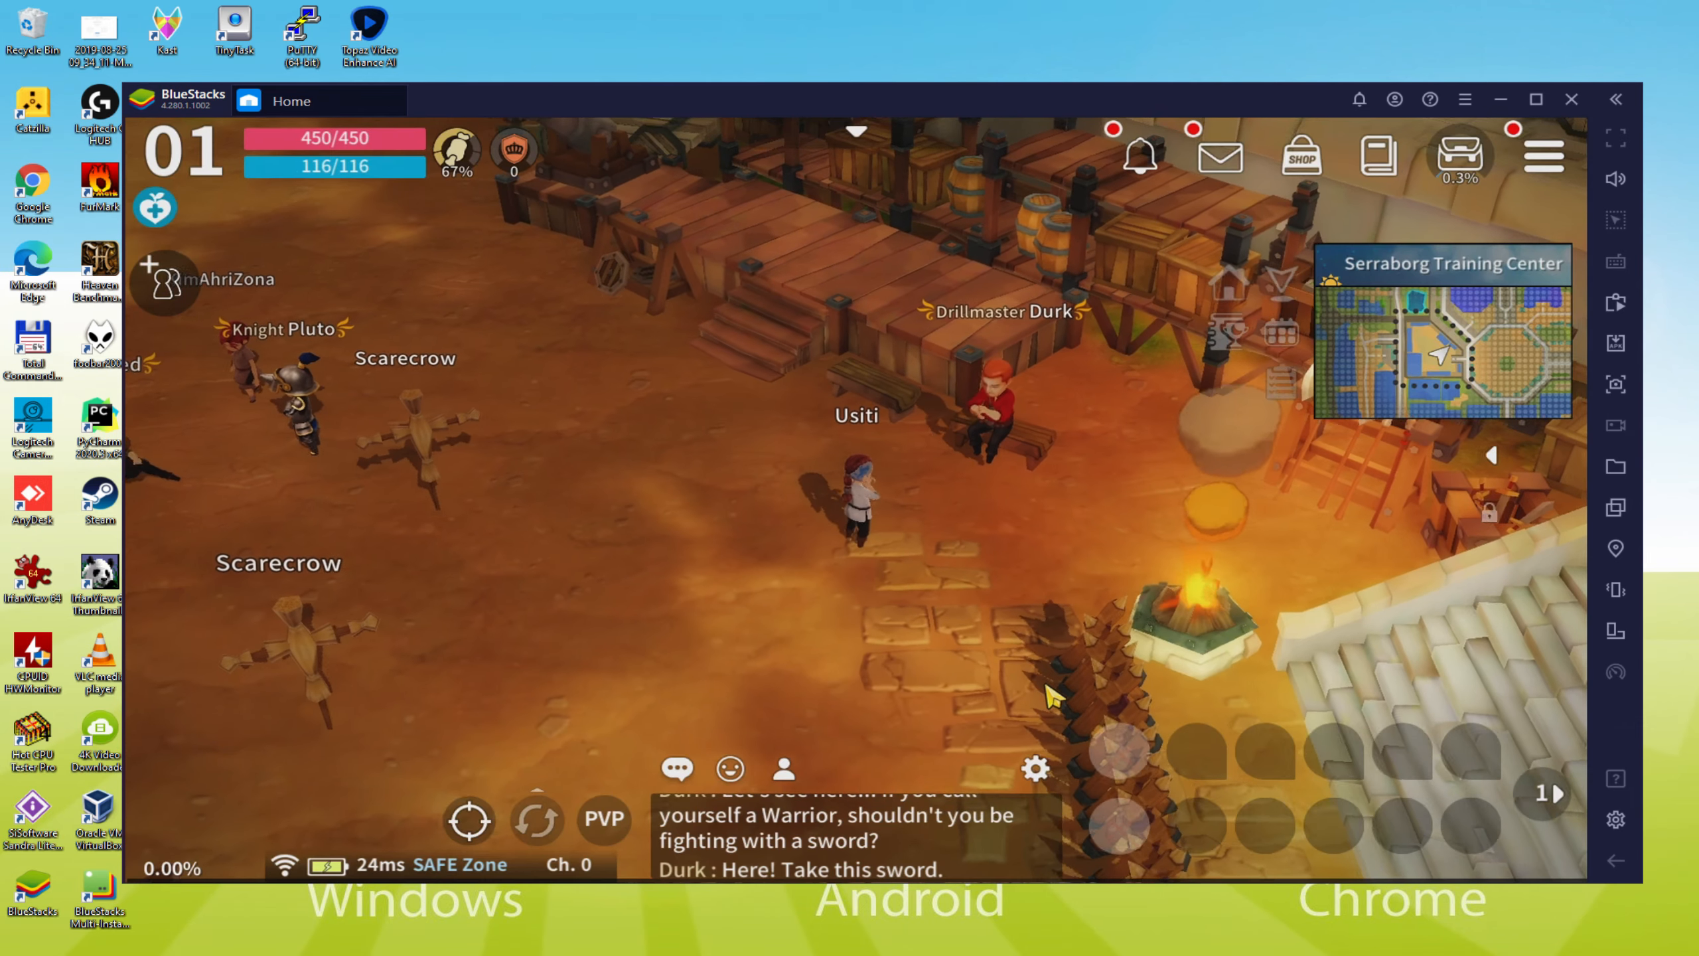
Equip Durk's sword from the bag's All tab, past the tutorial hint.
{"action": "left_click", "coordinate": [1460, 156]}
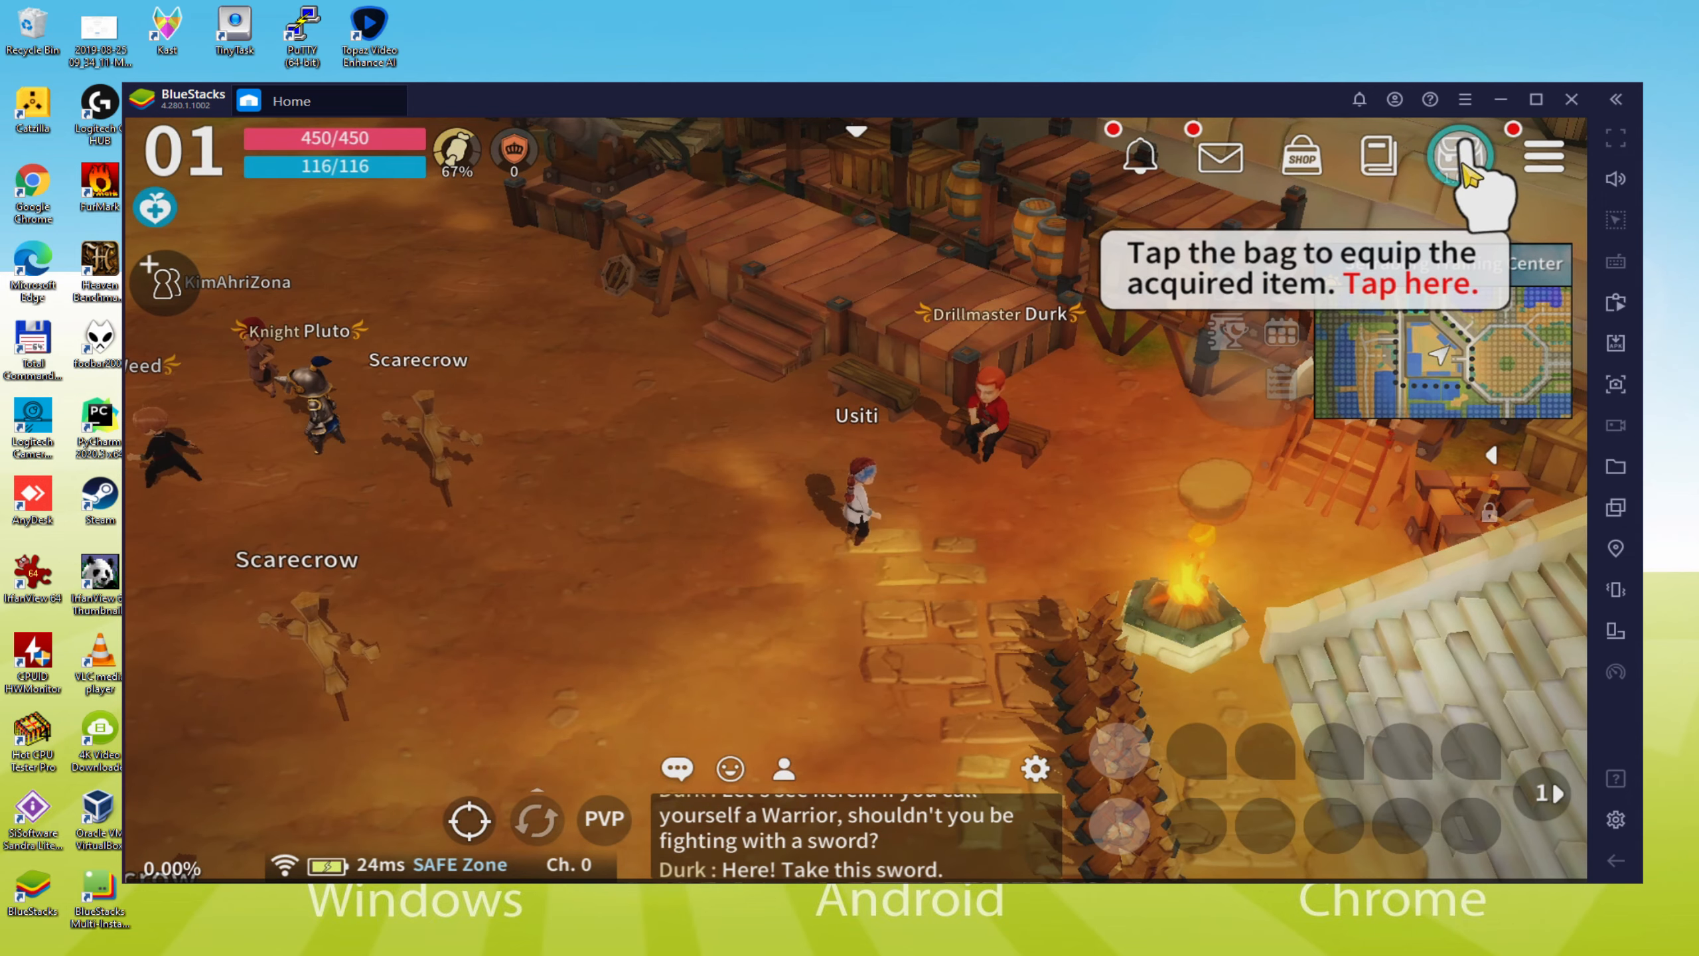
{"action": "left_click", "coordinate": [1461, 156]}
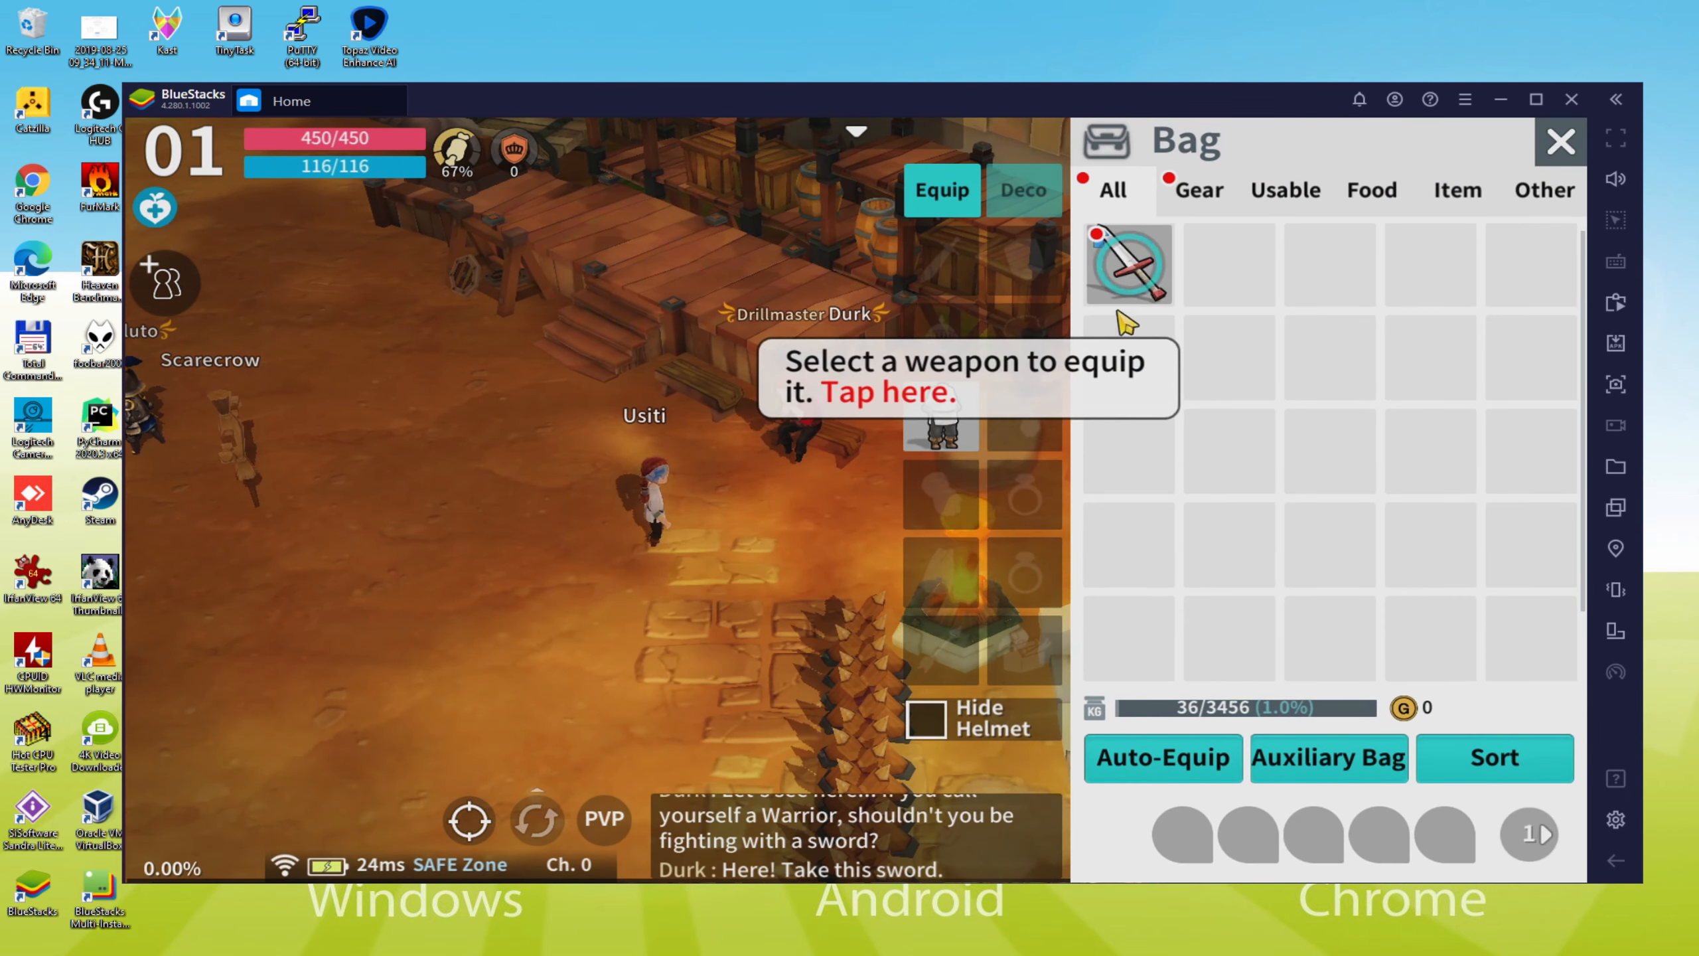
{"action": "left_click", "coordinate": [1128, 263]}
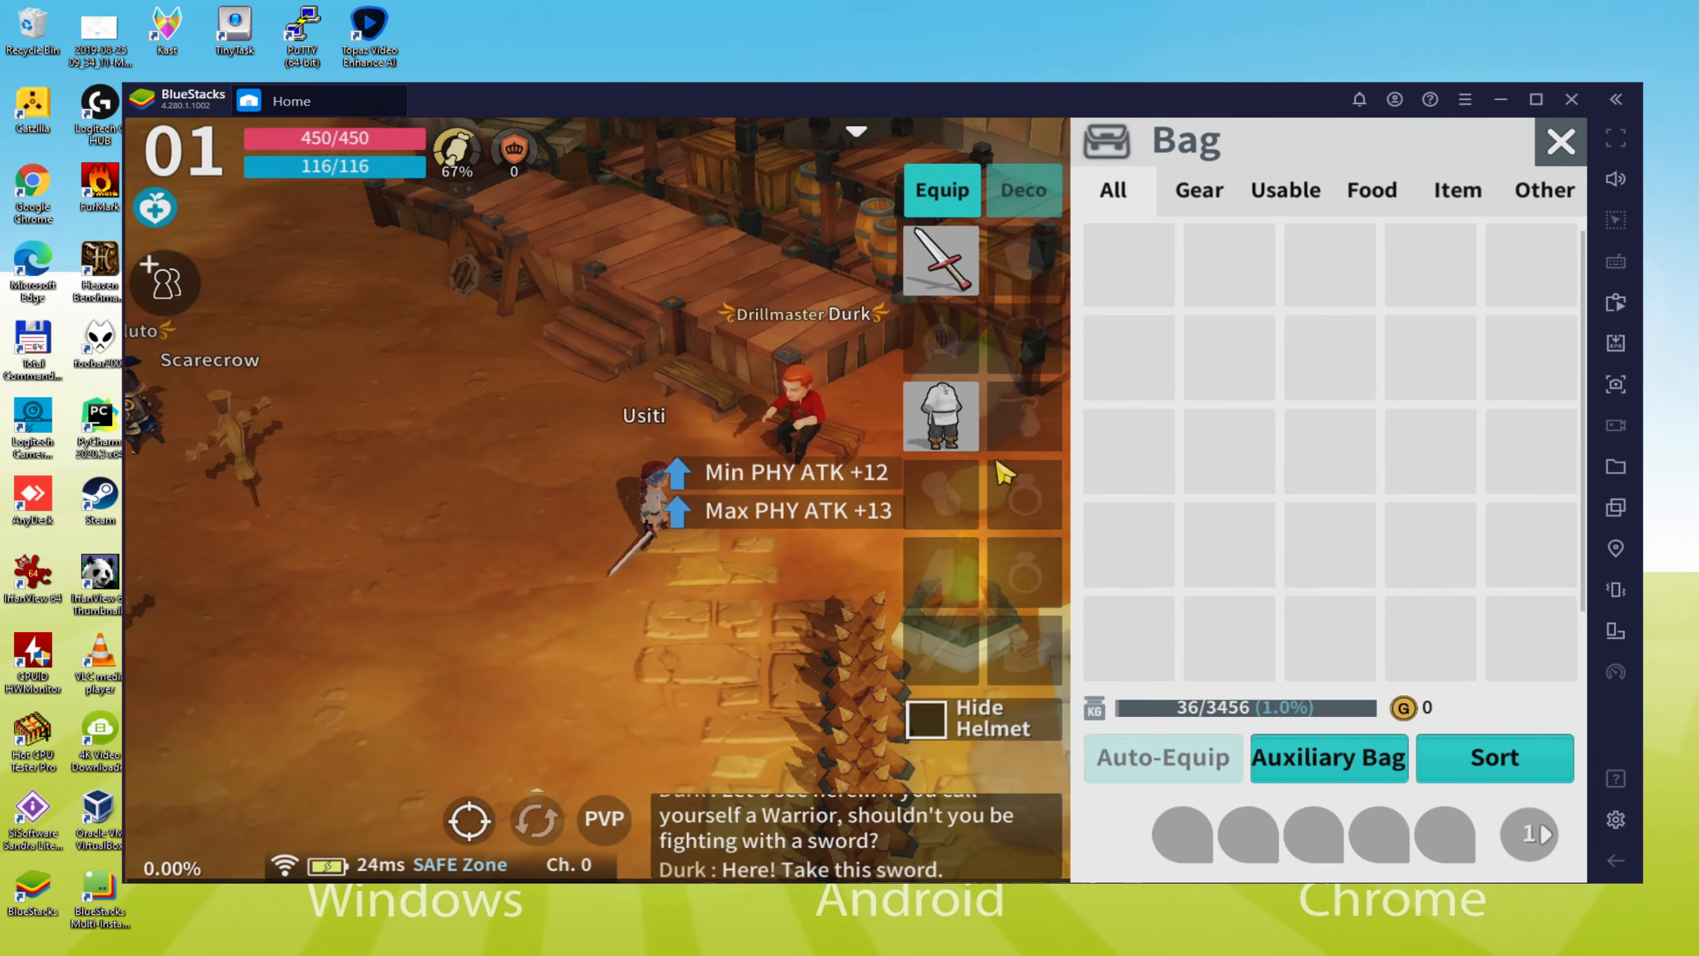
{"action": "left_click", "coordinate": [940, 259]}
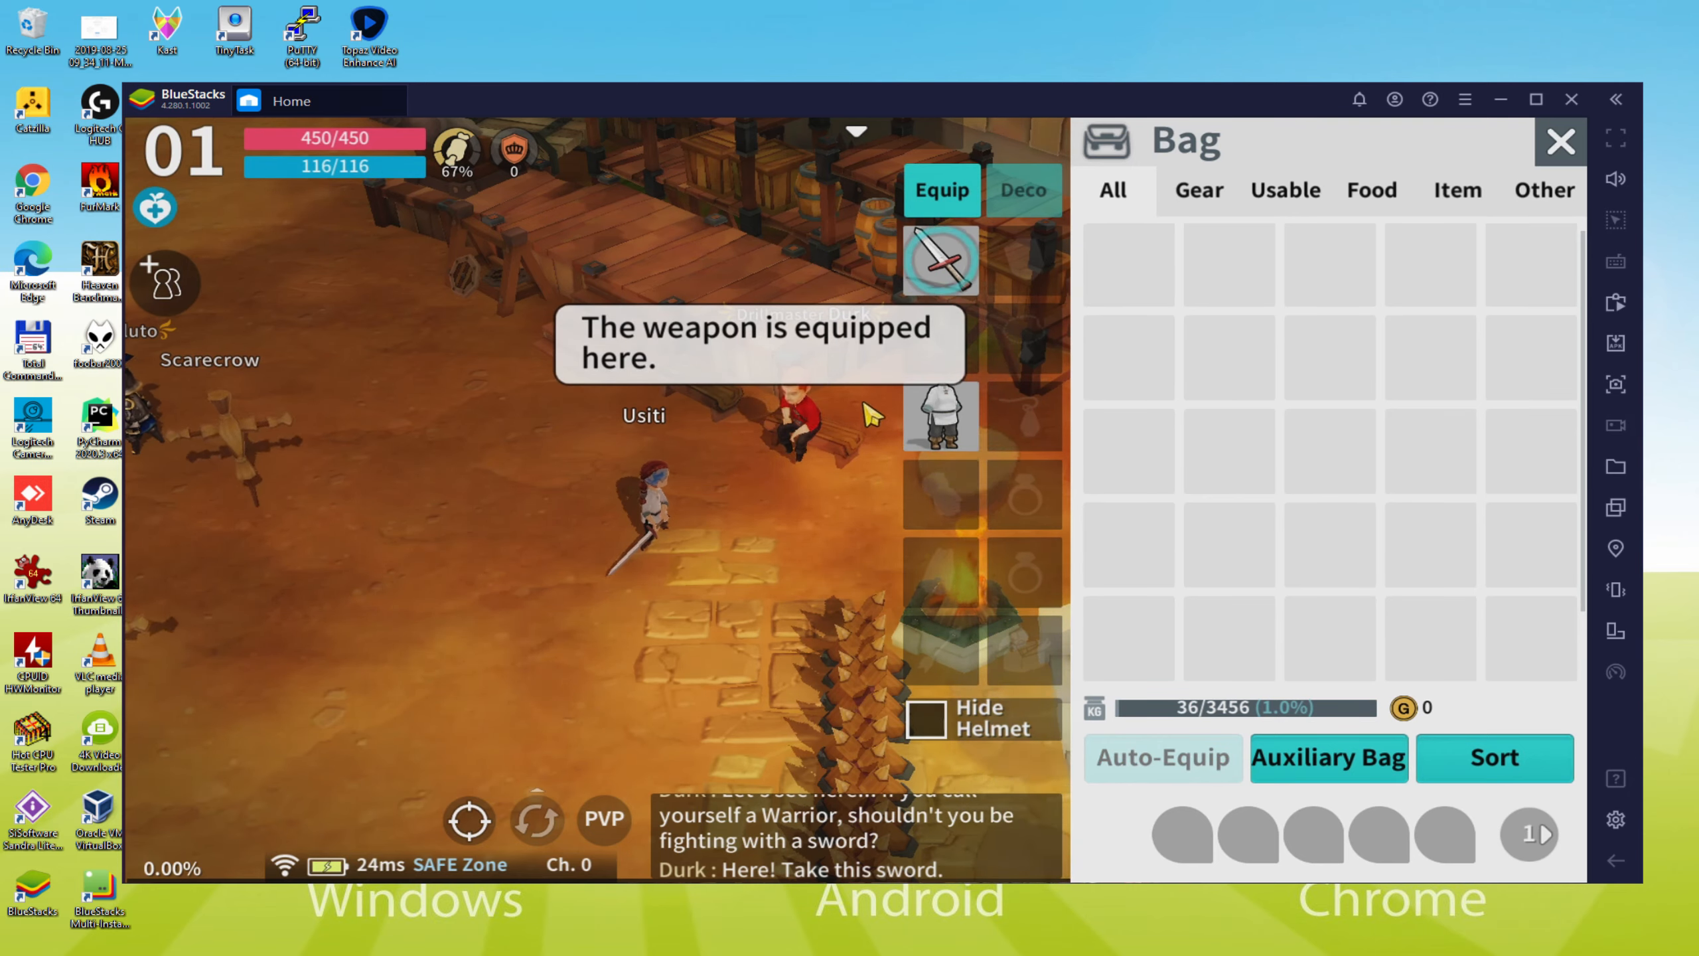